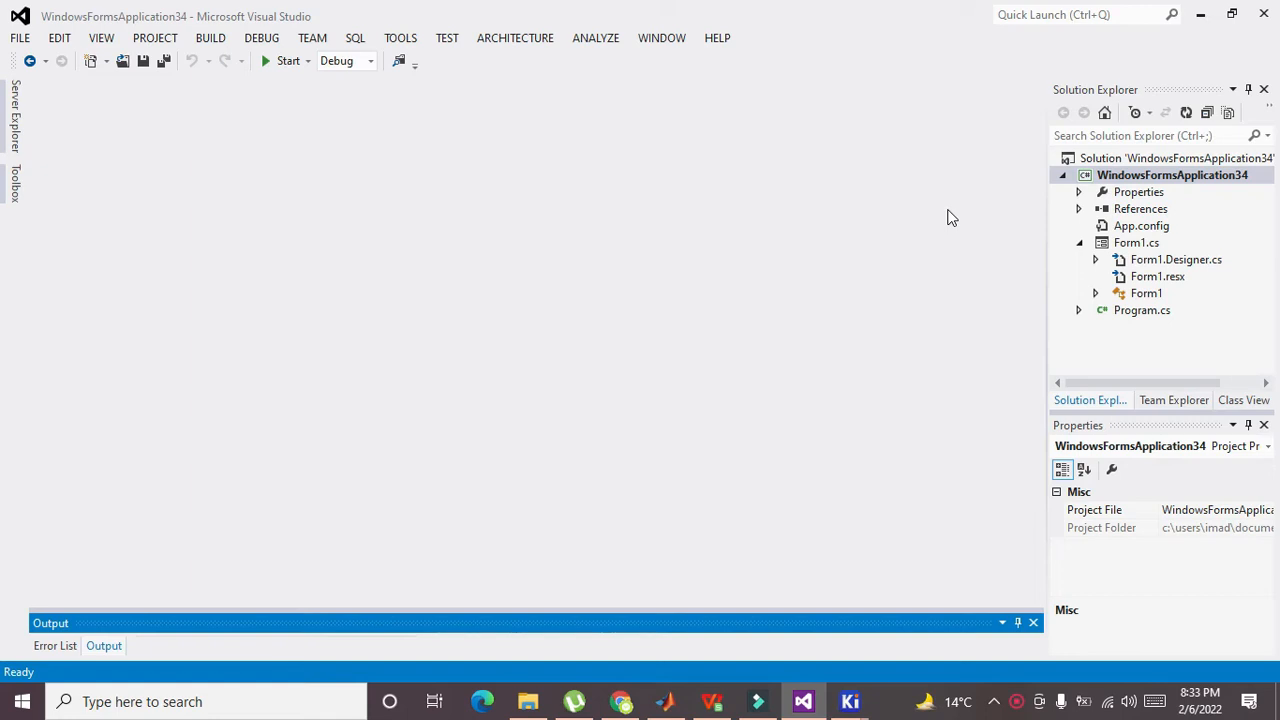
Step: Start a new Visual C# Windows Forms Application project from FILE > New > Project
click(550, 240)
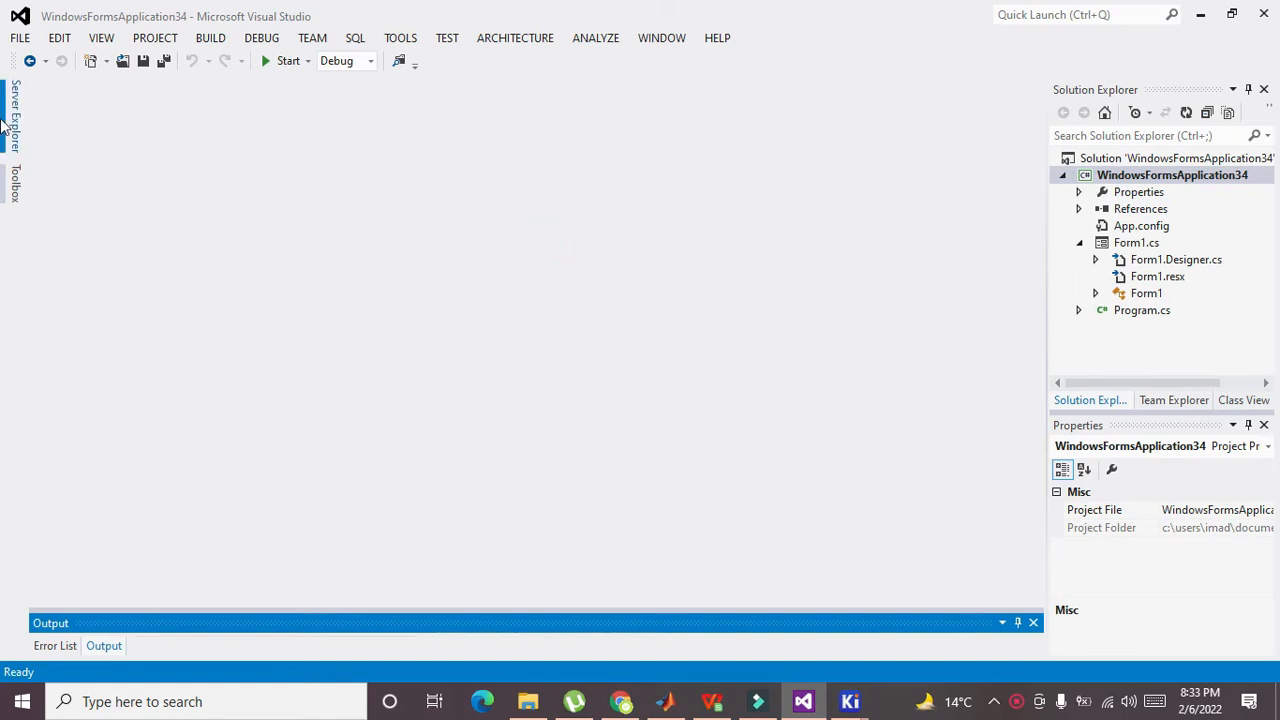
mouse_move(58, 131)
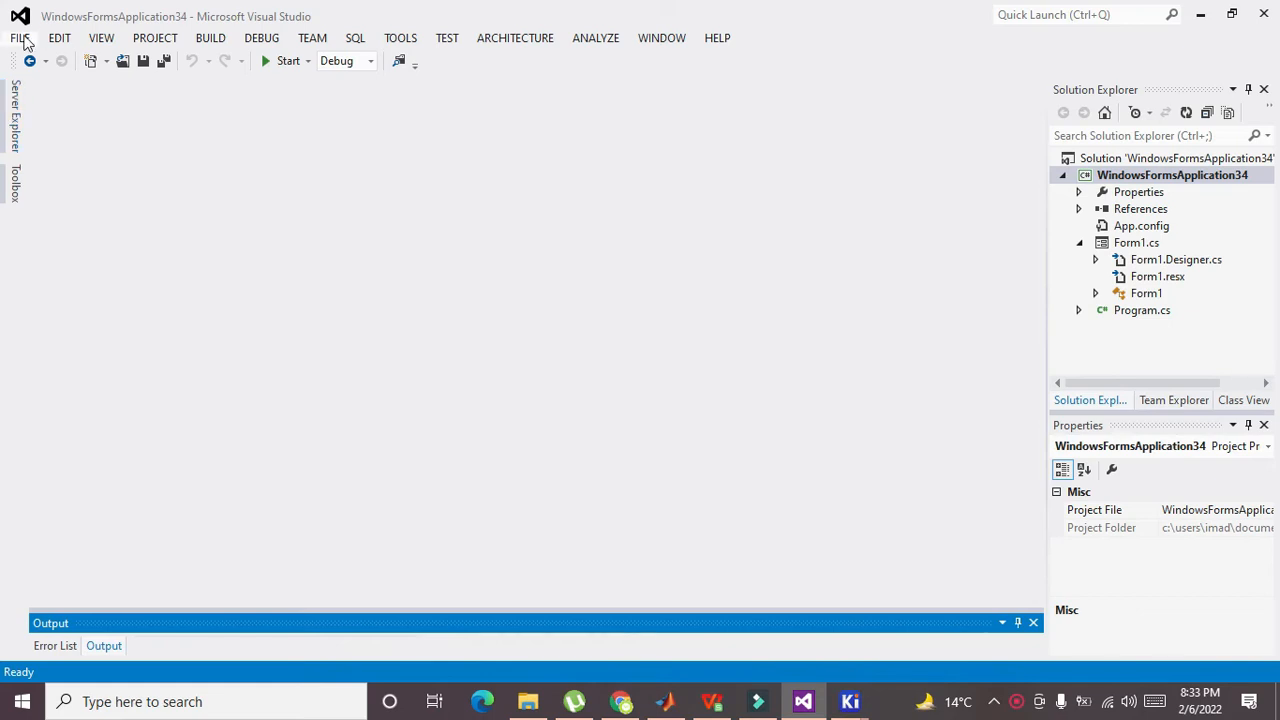
click(18, 37)
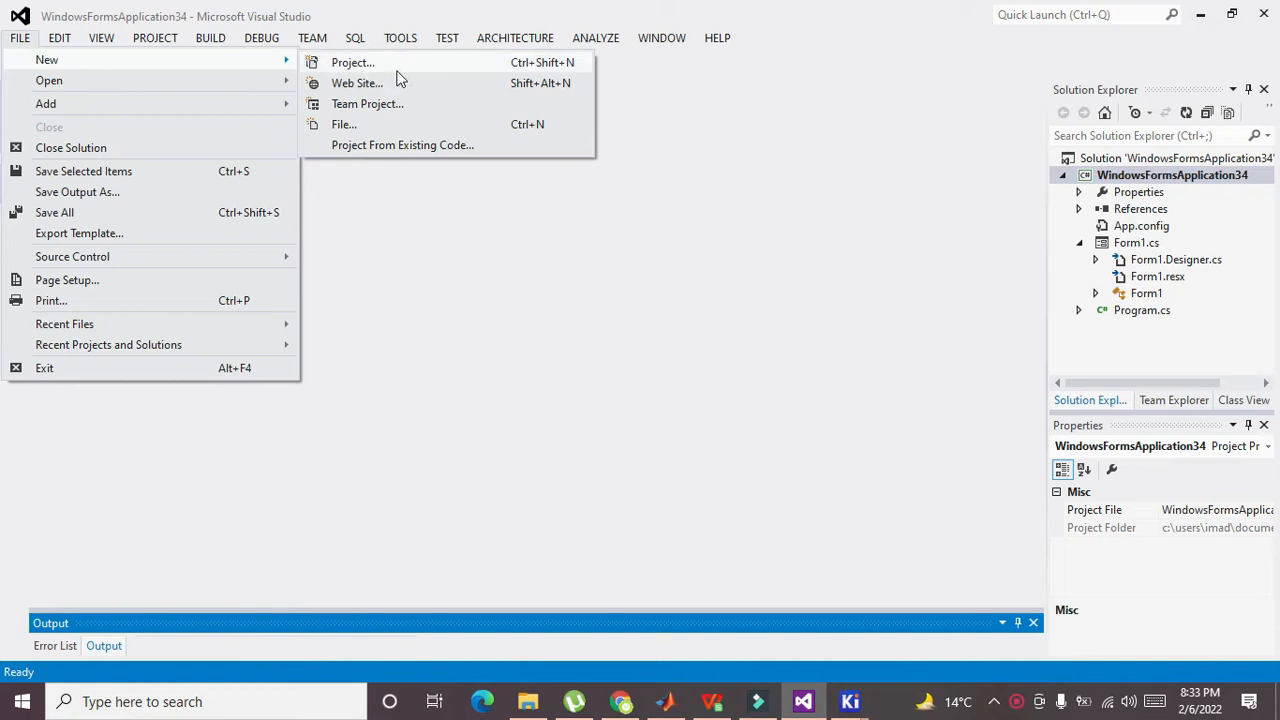
click(351, 62)
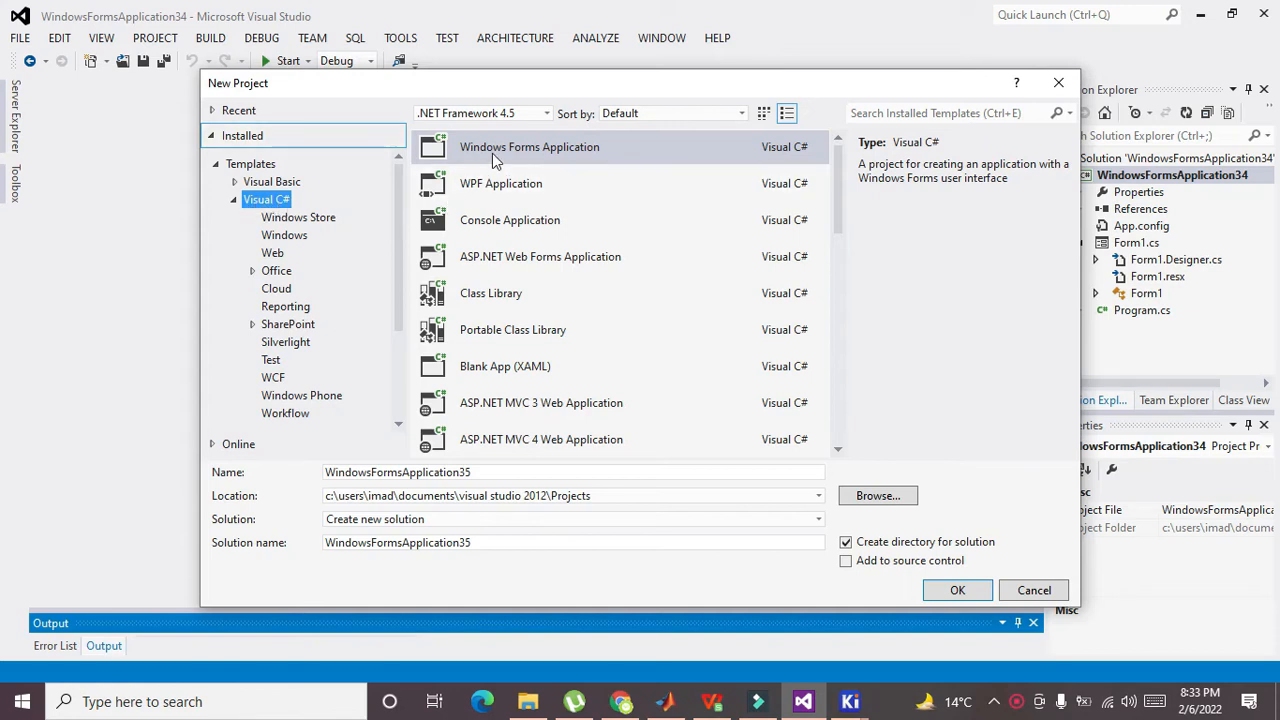
mouse_move(971, 583)
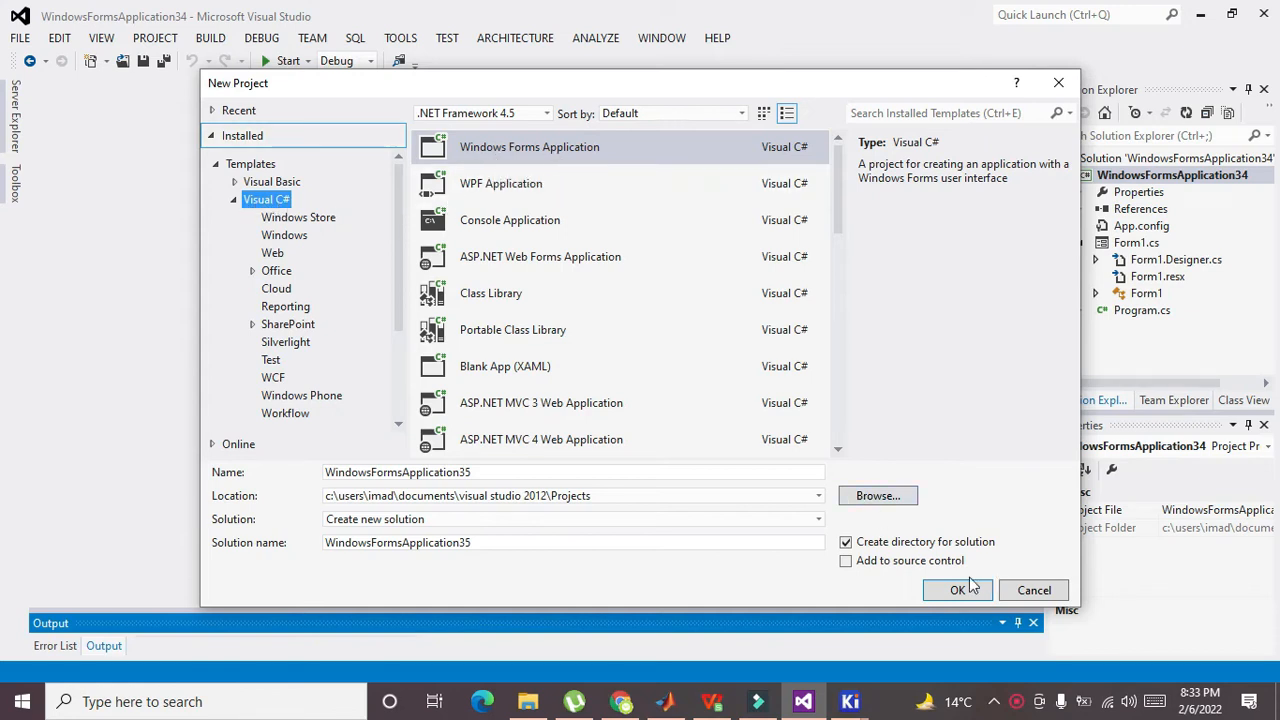
Step: Create the WindowsFormsApplication35 project and drag Form1 much larger
click(958, 590)
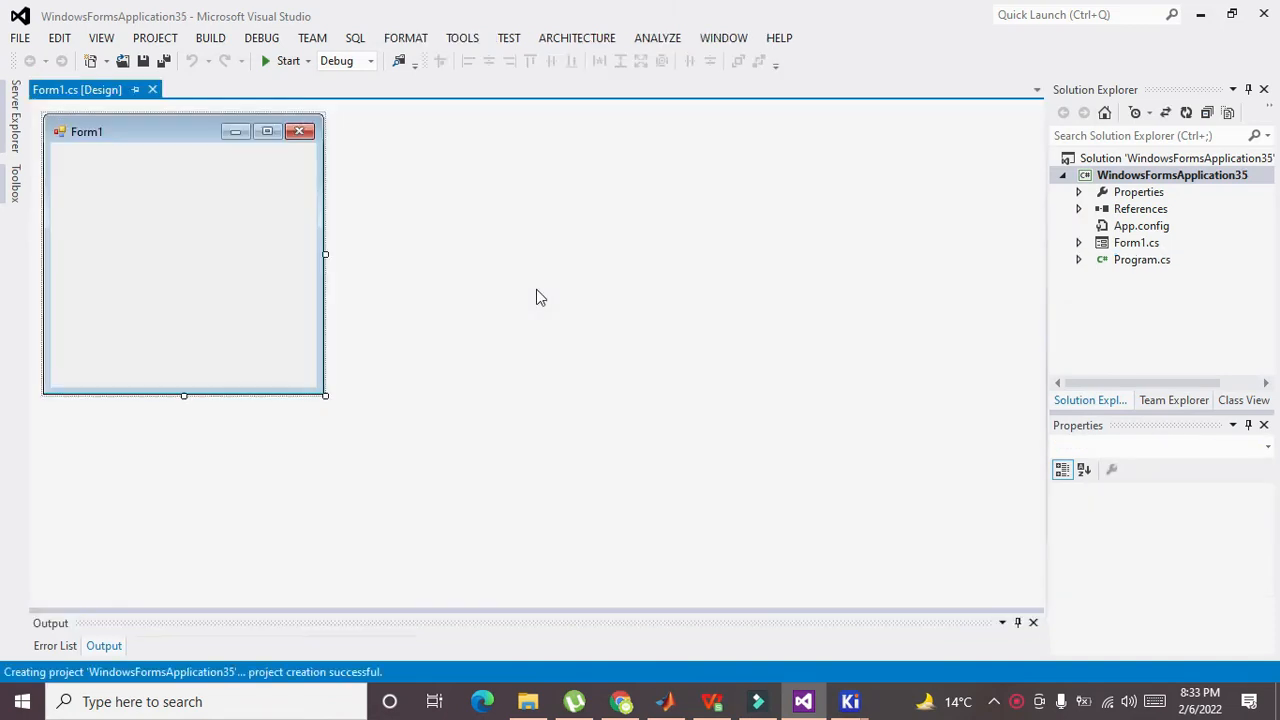
drag(325, 394, 530, 422)
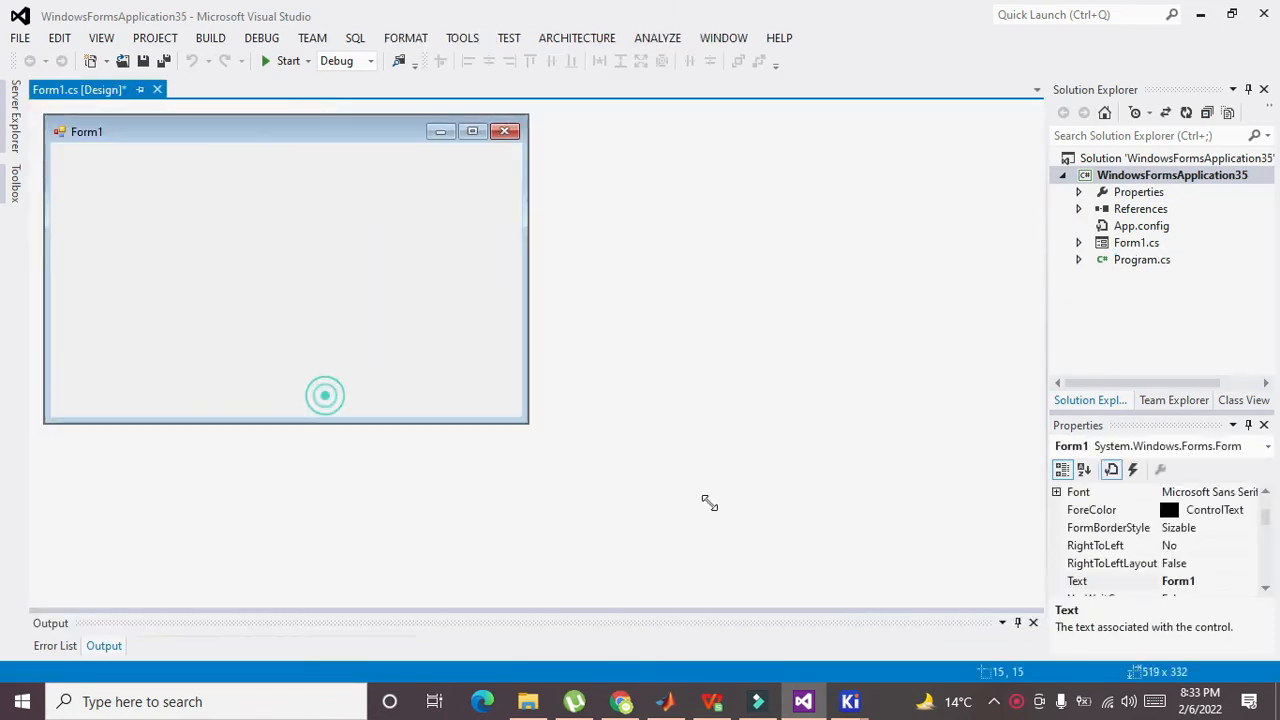
drag(528, 420, 1020, 590)
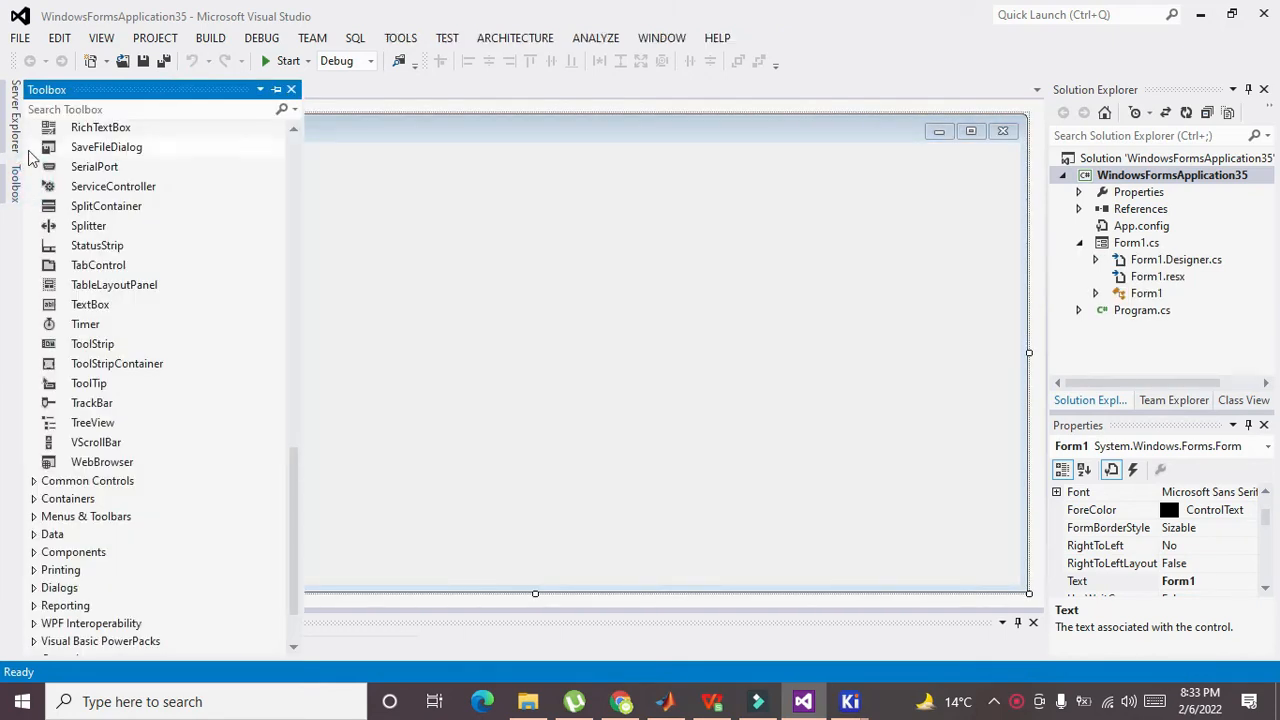
mouse_move(114, 285)
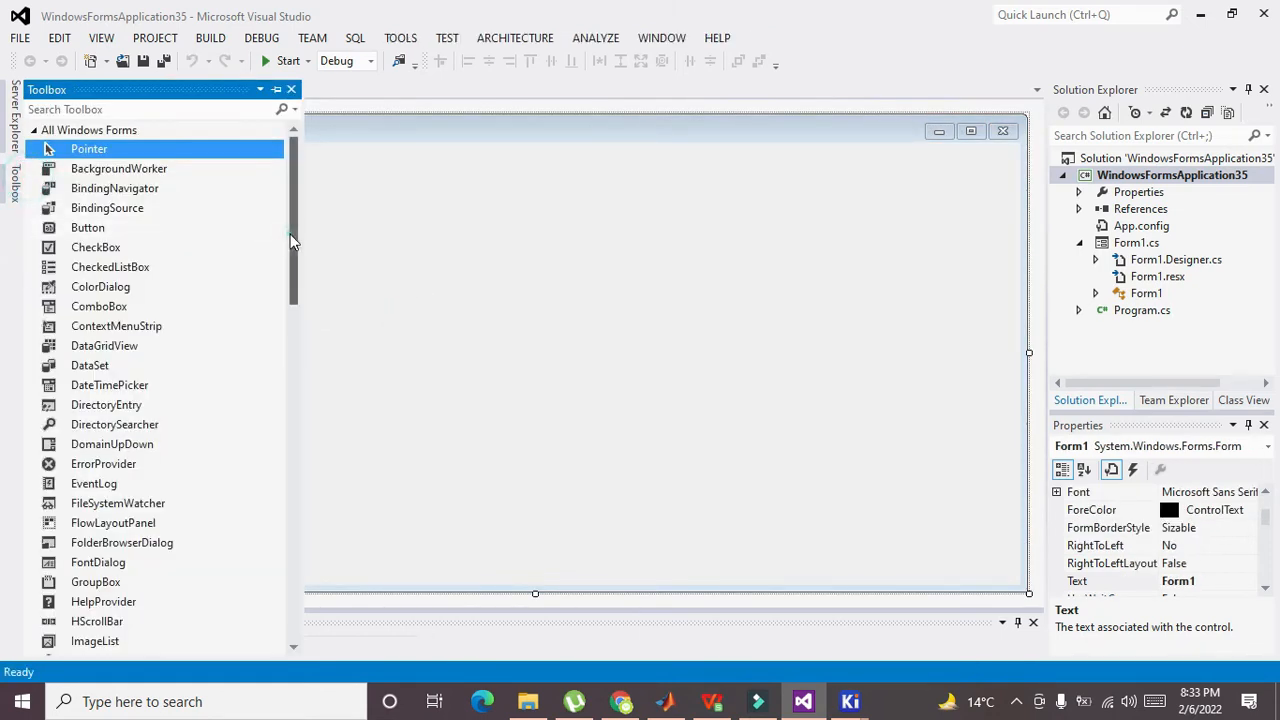
scroll(down, 3)
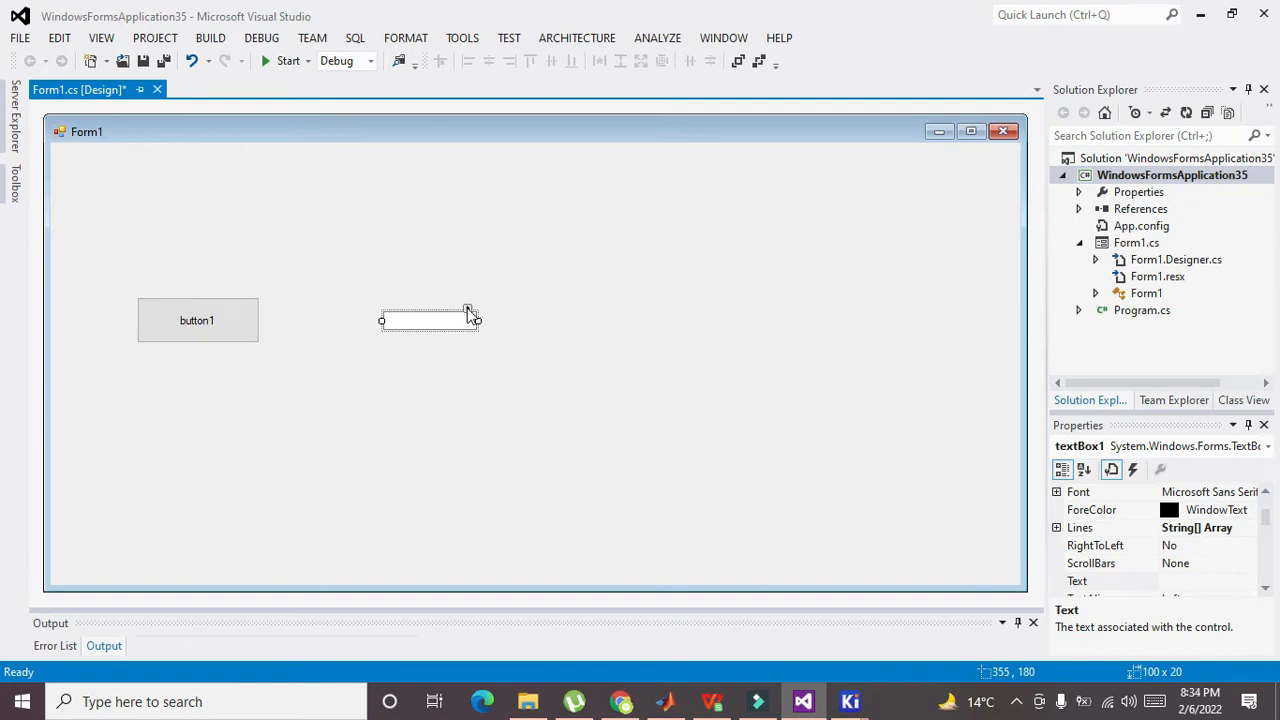
Step: Turn on MultiLine in the textbox's smart tag and resize it into a large square
click(467, 308)
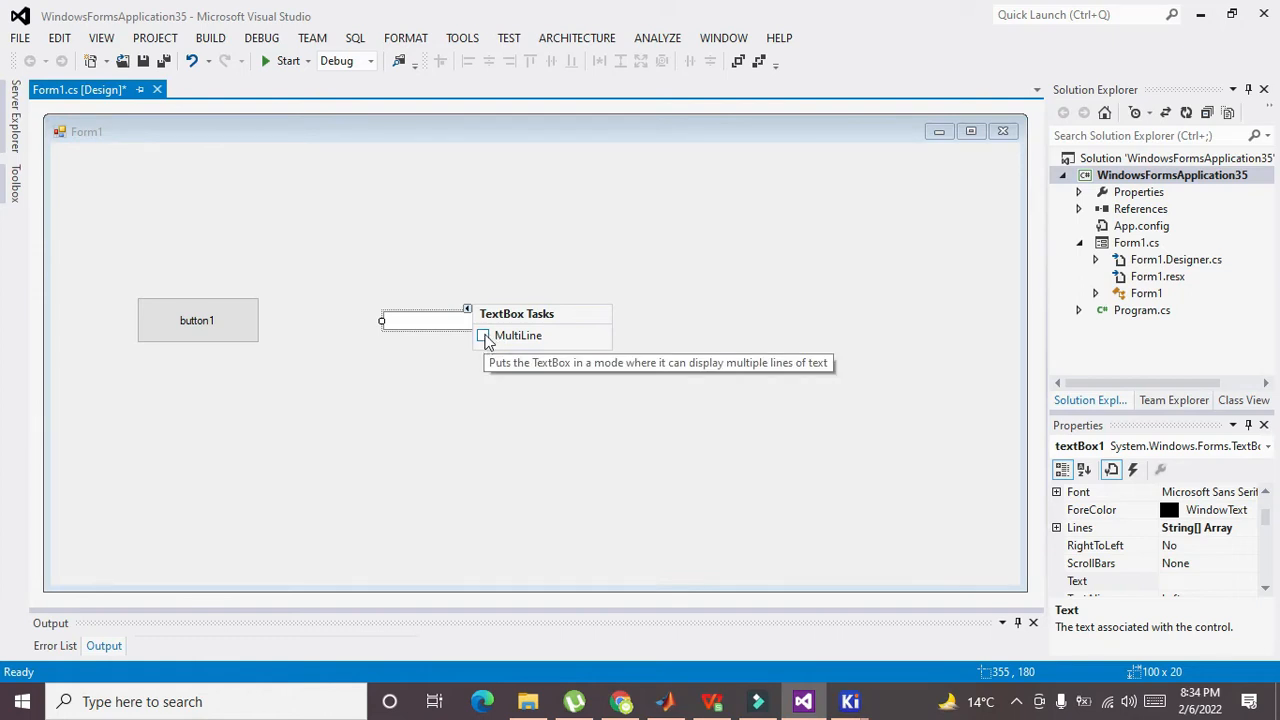
click(484, 335)
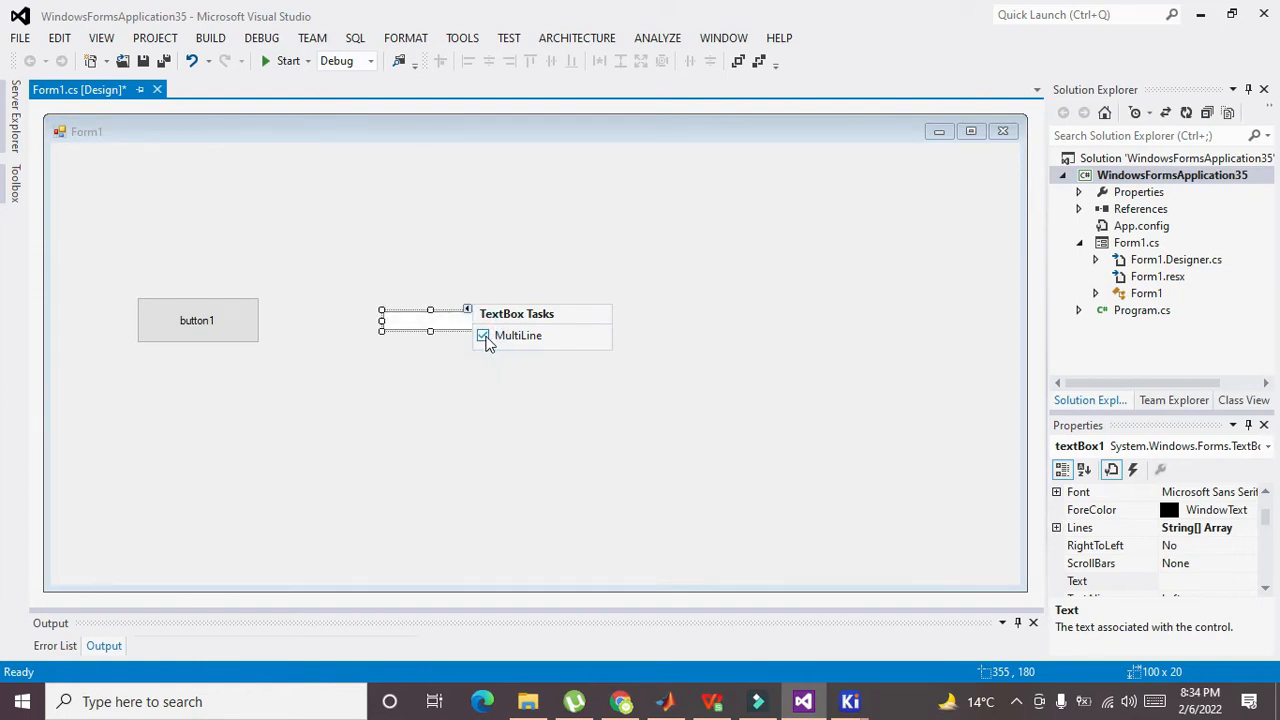
click(485, 335)
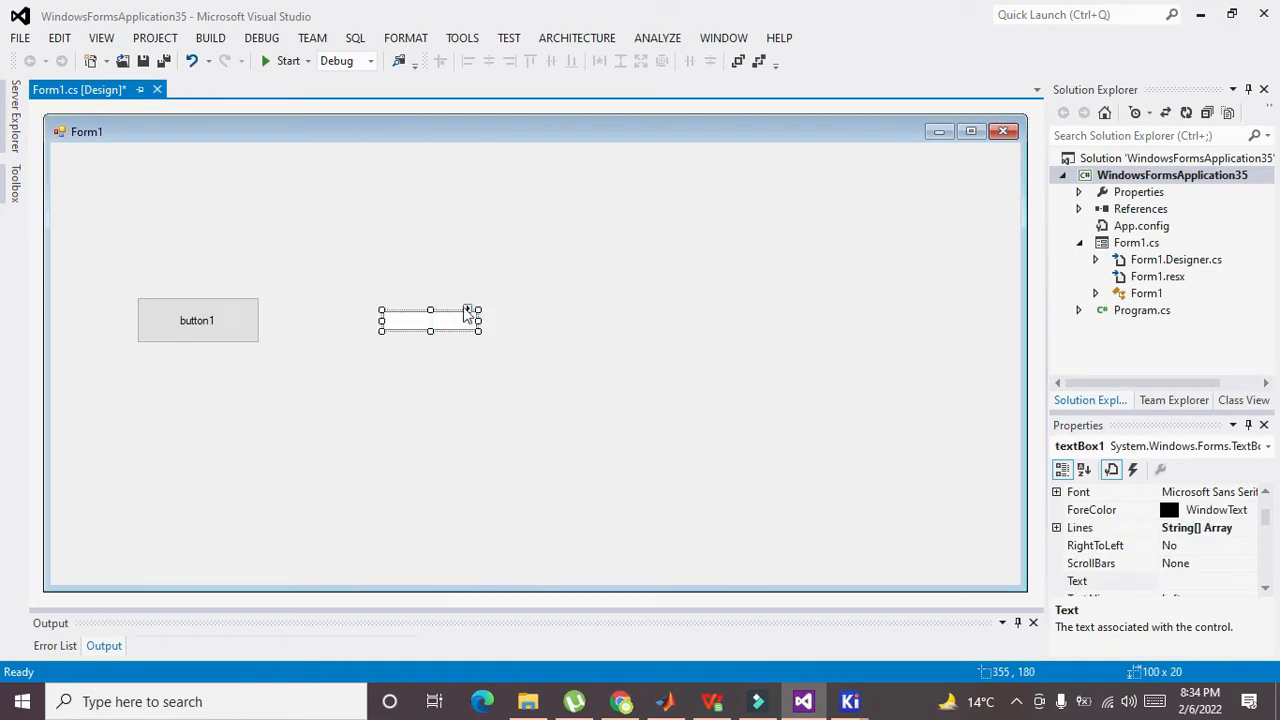
click(561, 277)
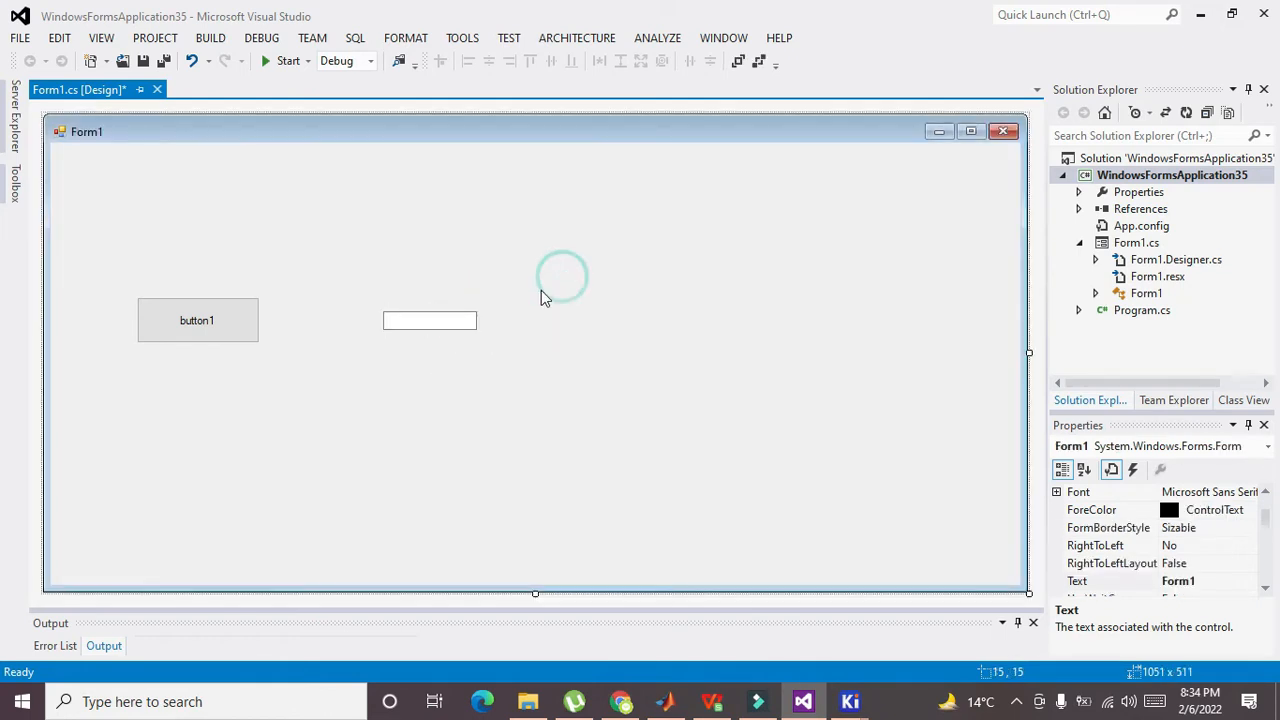
click(429, 320)
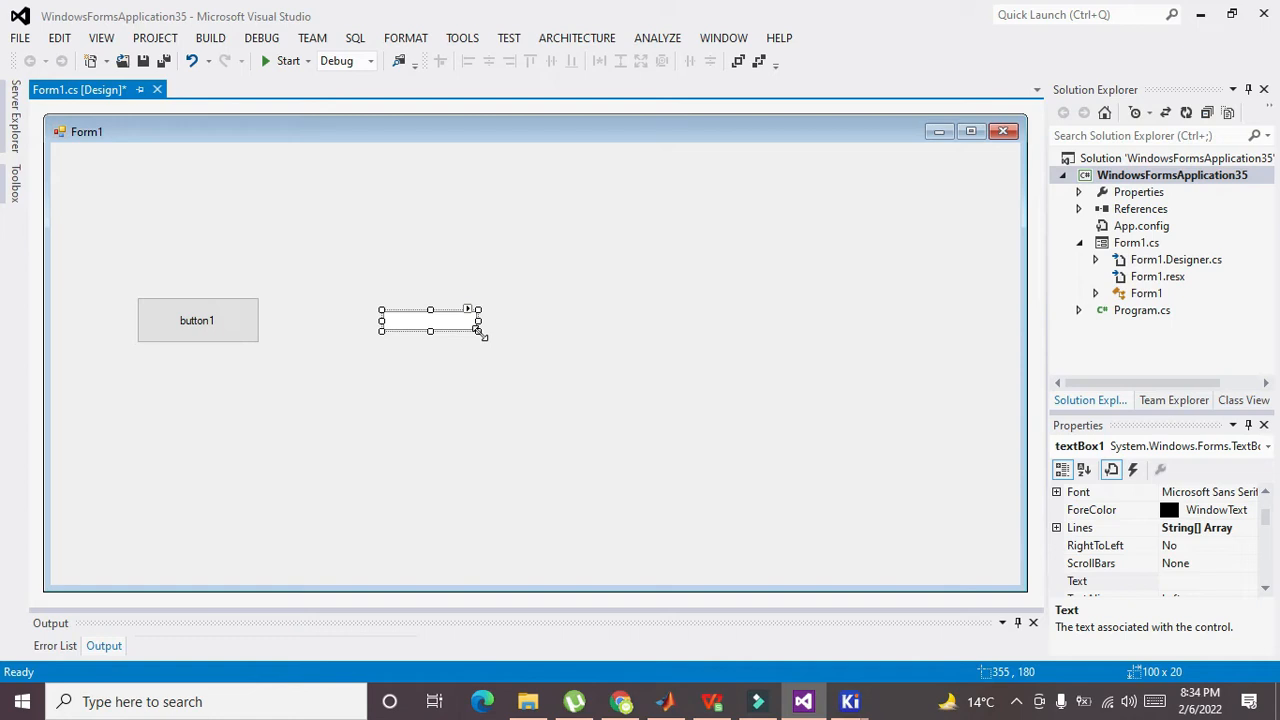
drag(478, 331, 505, 431)
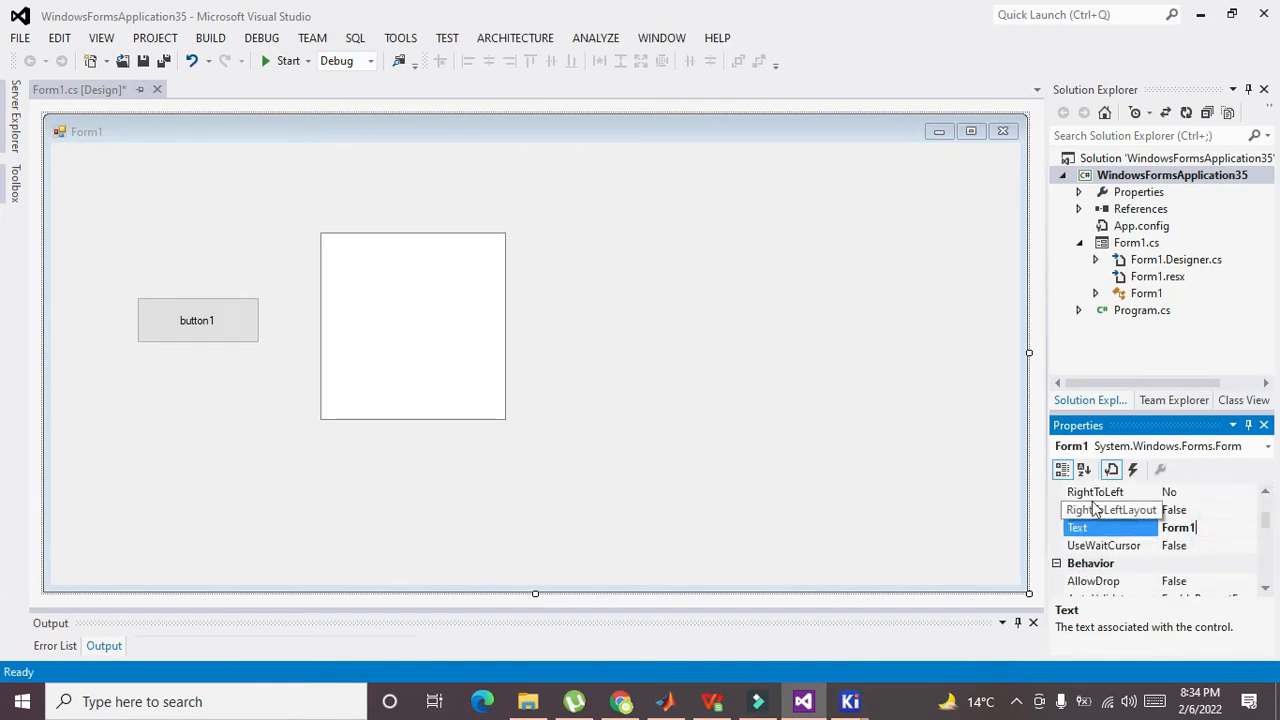
Step: Enter 'Our country', 'freedom' and 'wellcome' as the textbox's Text lines
click(413, 325)
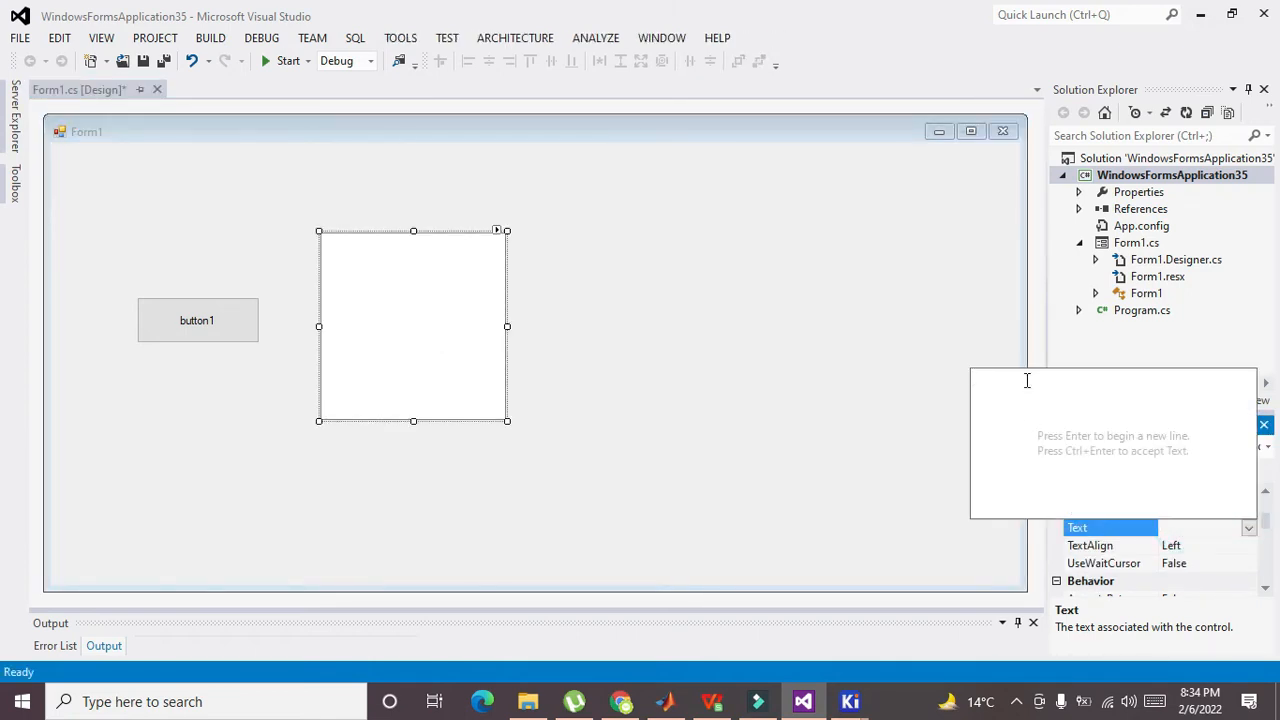
text(Our country)
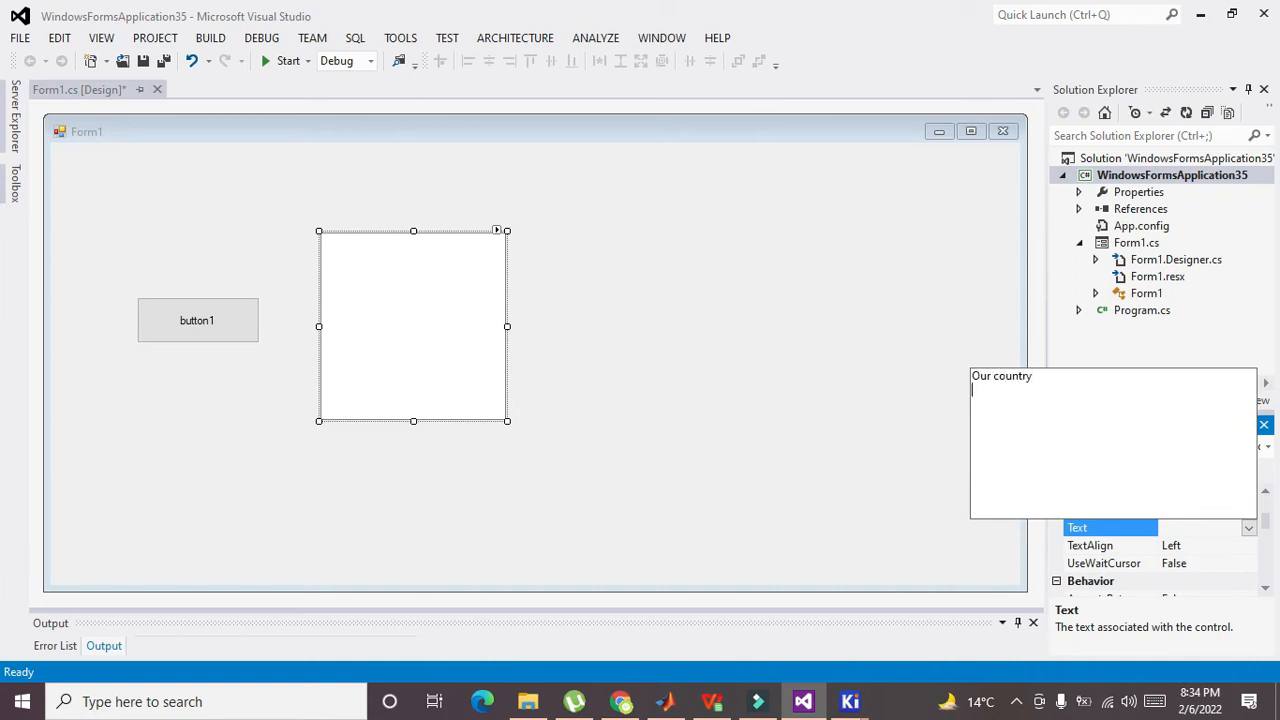
text(freedom)
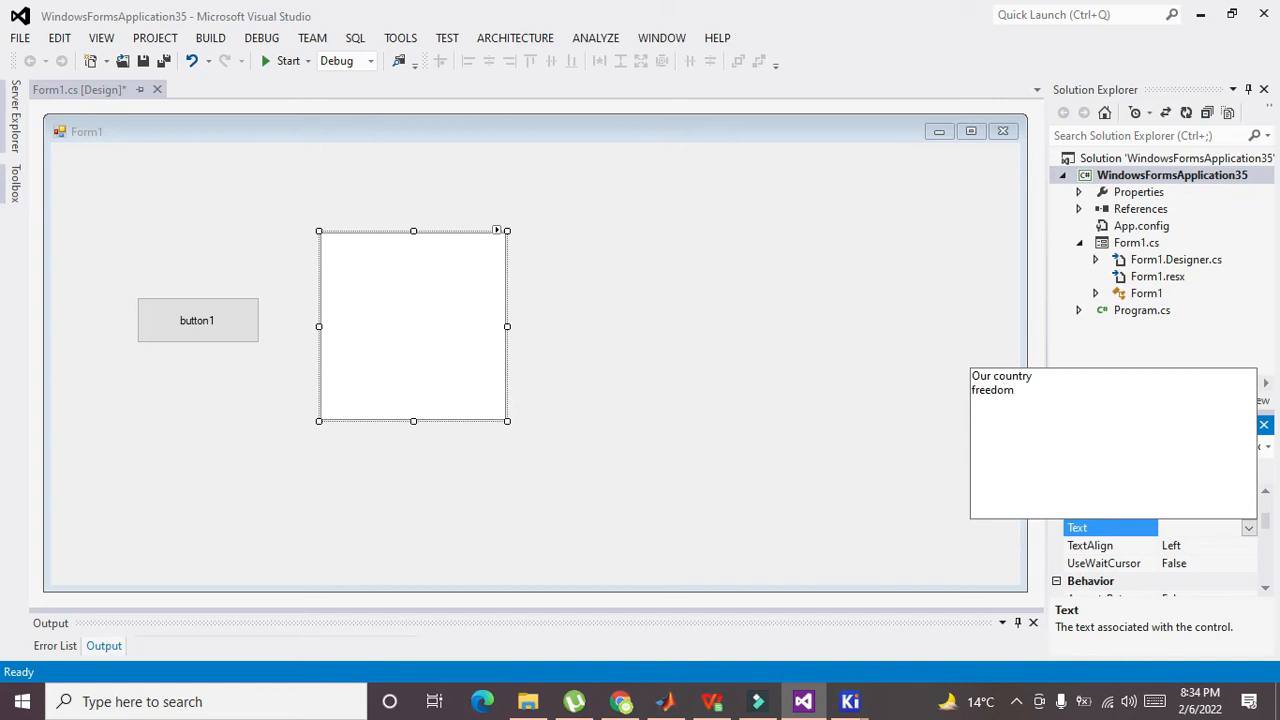
text(wellsome)
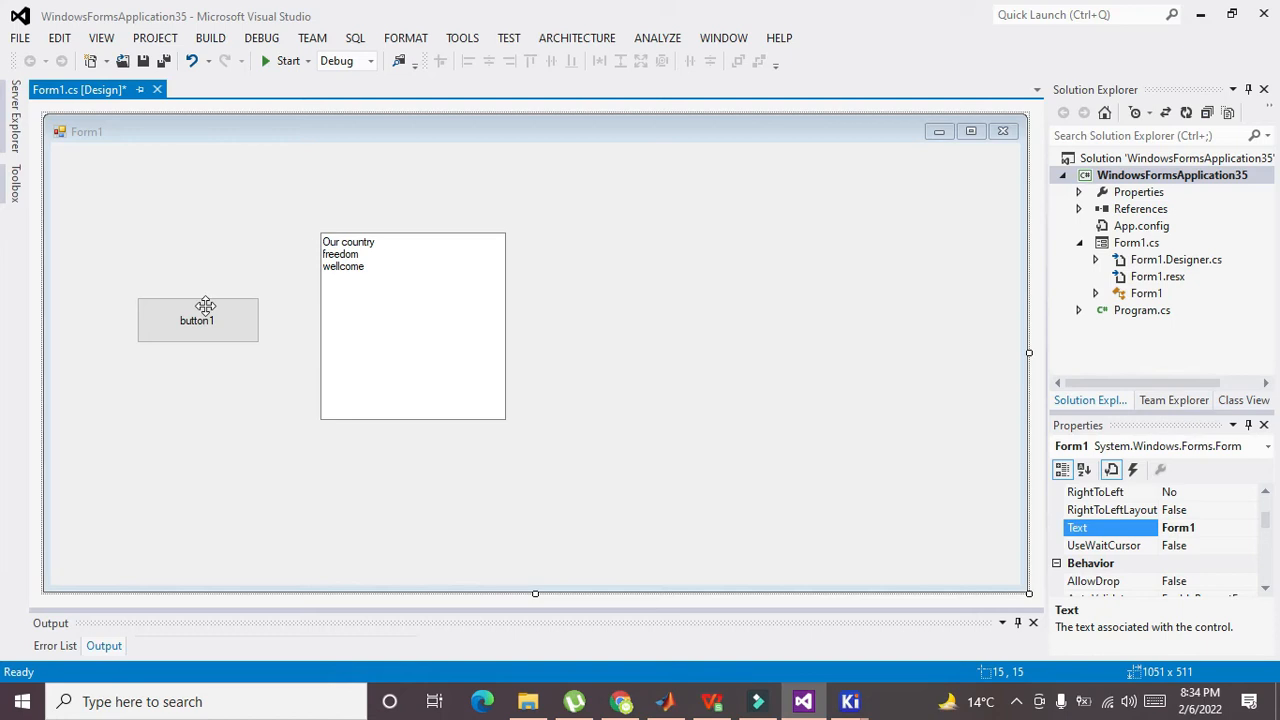
Step: Double-click button1 to generate an empty button1_Click handler in Form1.cs
click(197, 320)
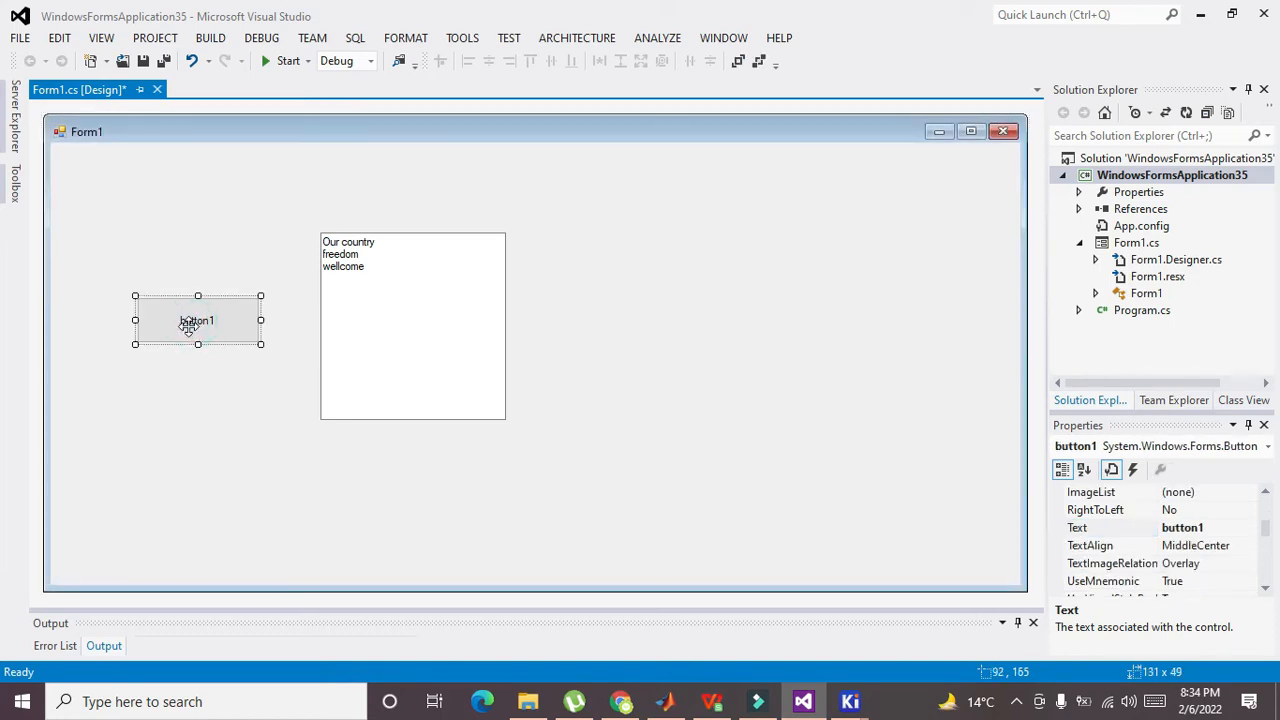
mouse_move(347, 232)
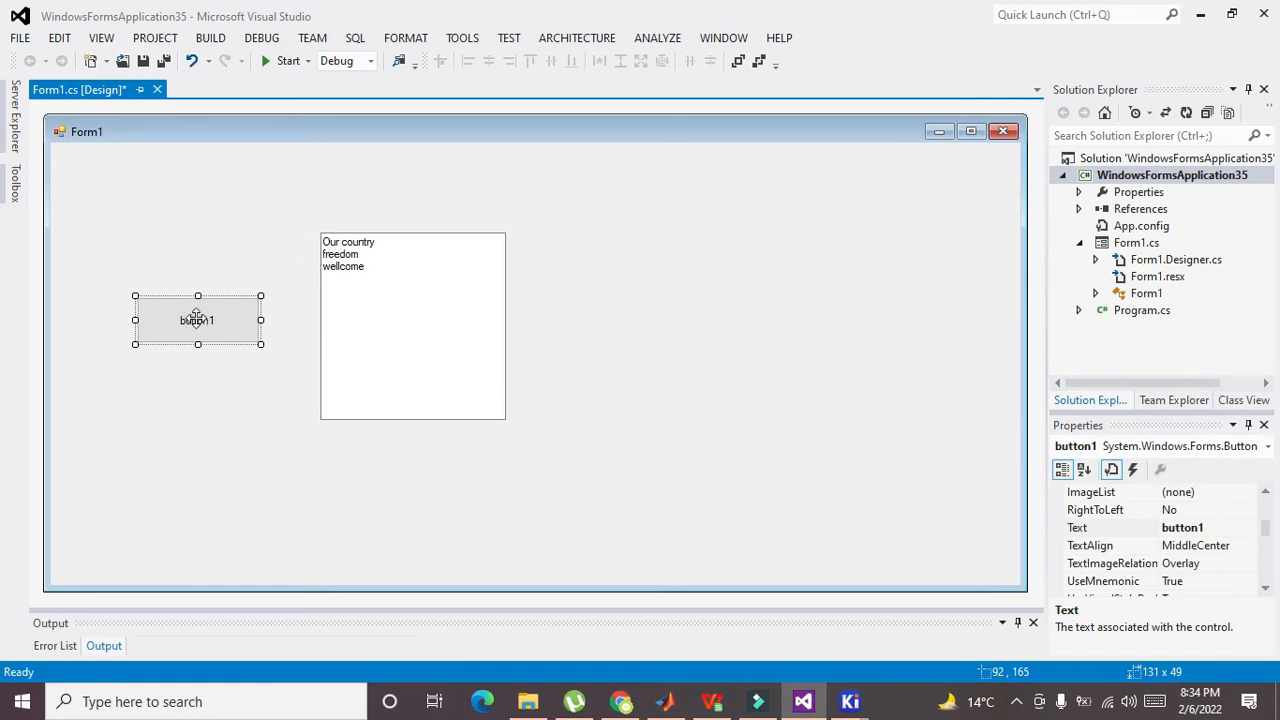
double_click(197, 320)
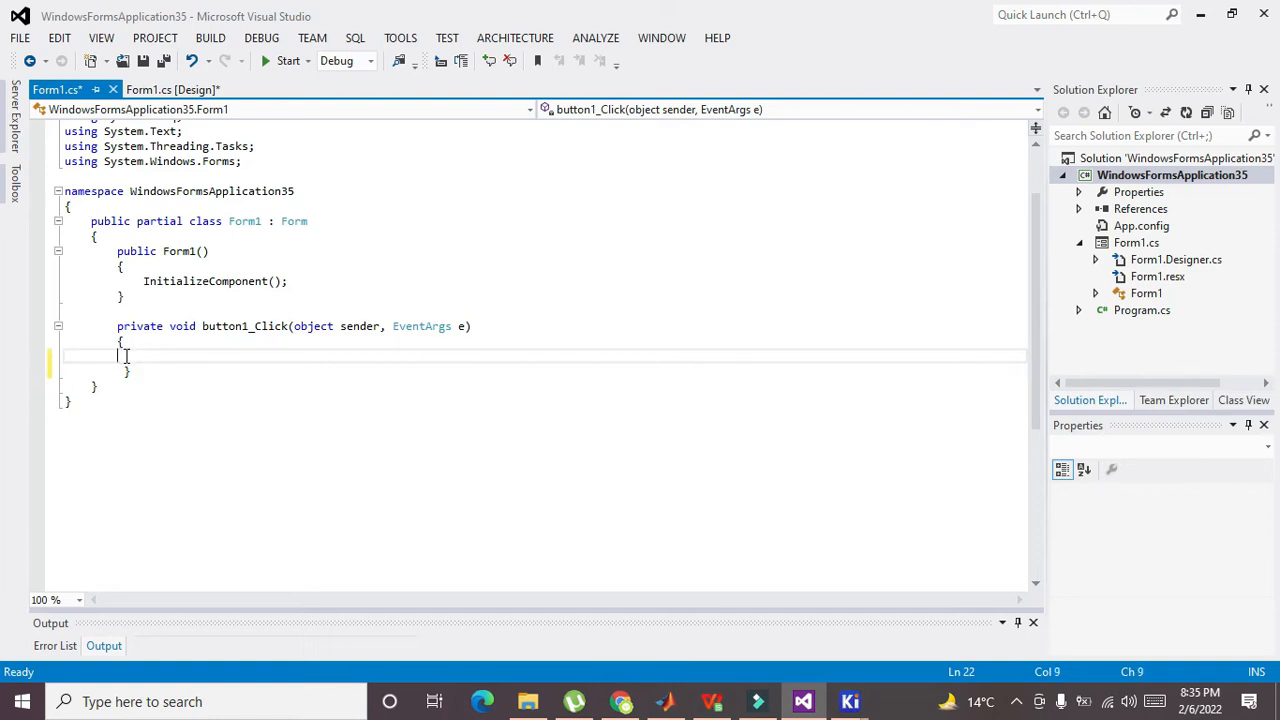
Step: Write string v = textBox1.Lines[0]; inside button1_Click
click(122, 355)
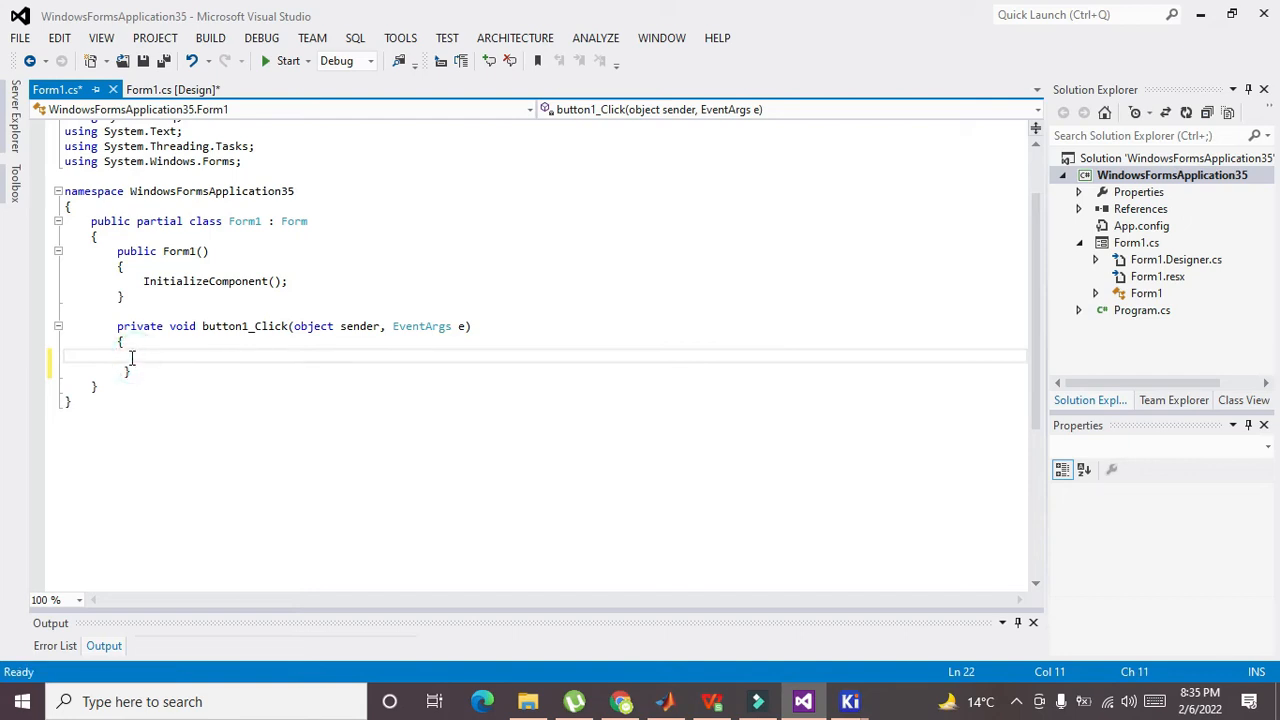
text(stri)
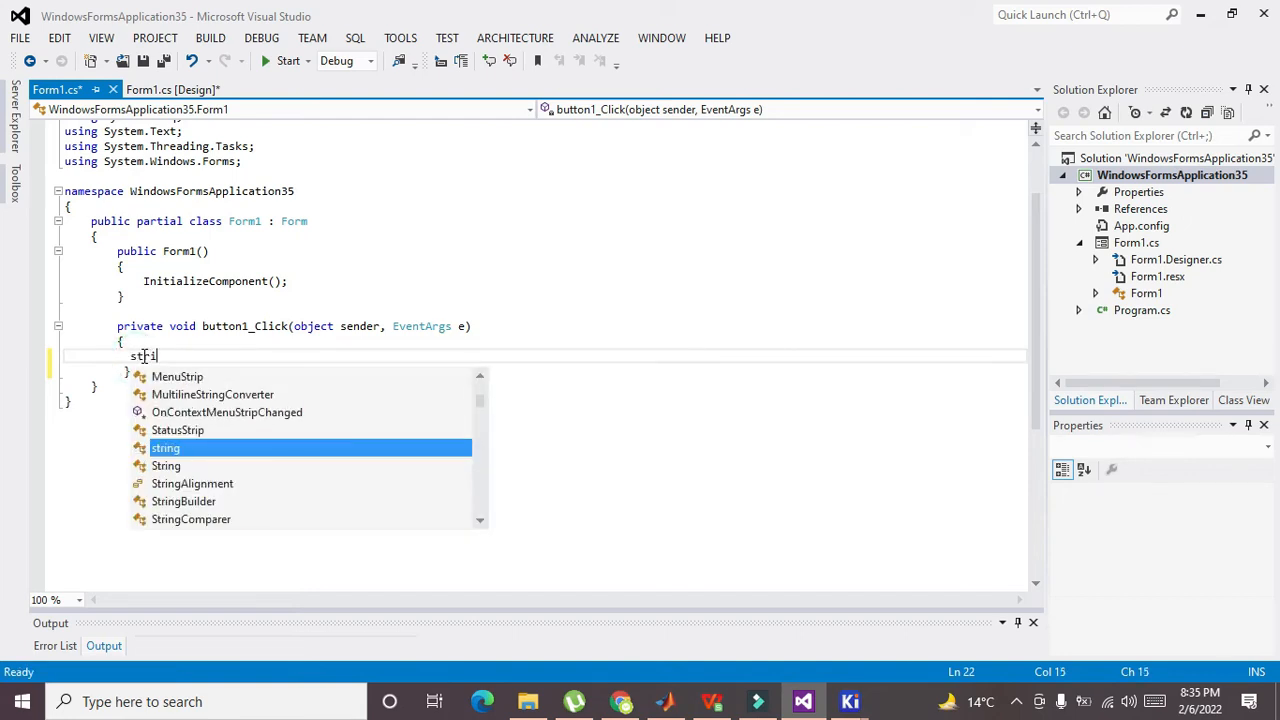
text(ng vv)
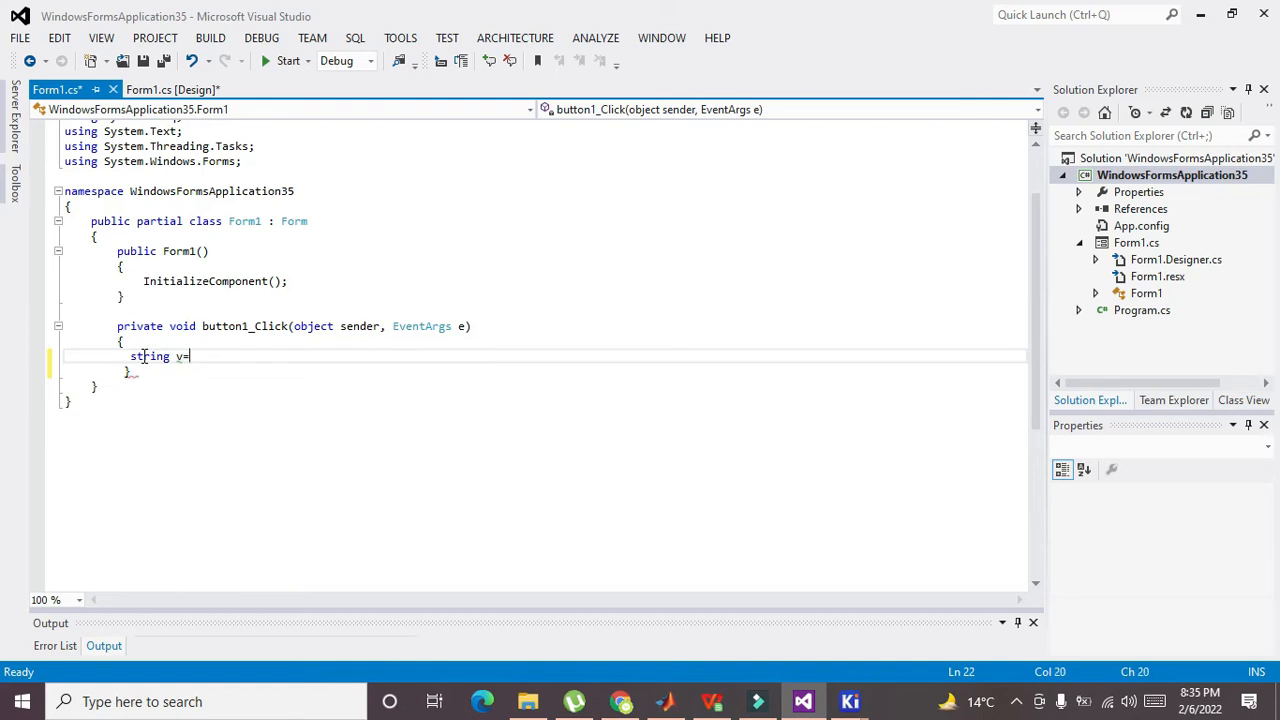
text(Text)
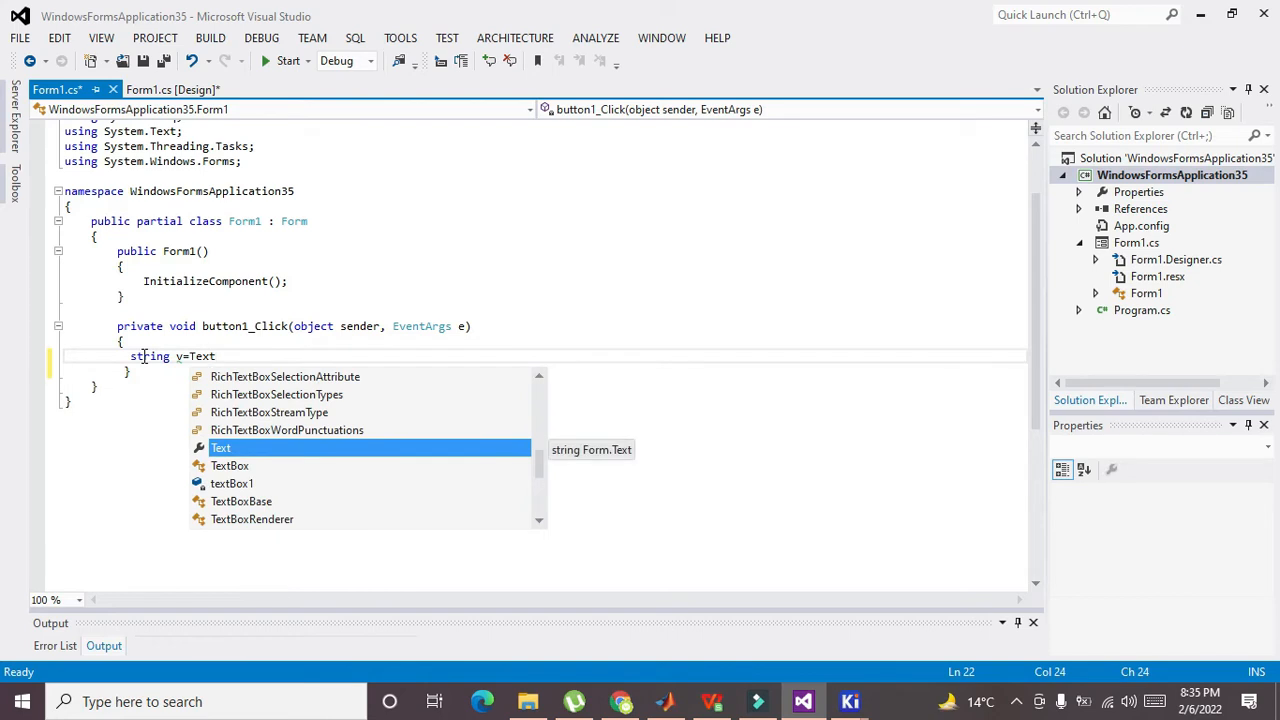
text(textBox1.)
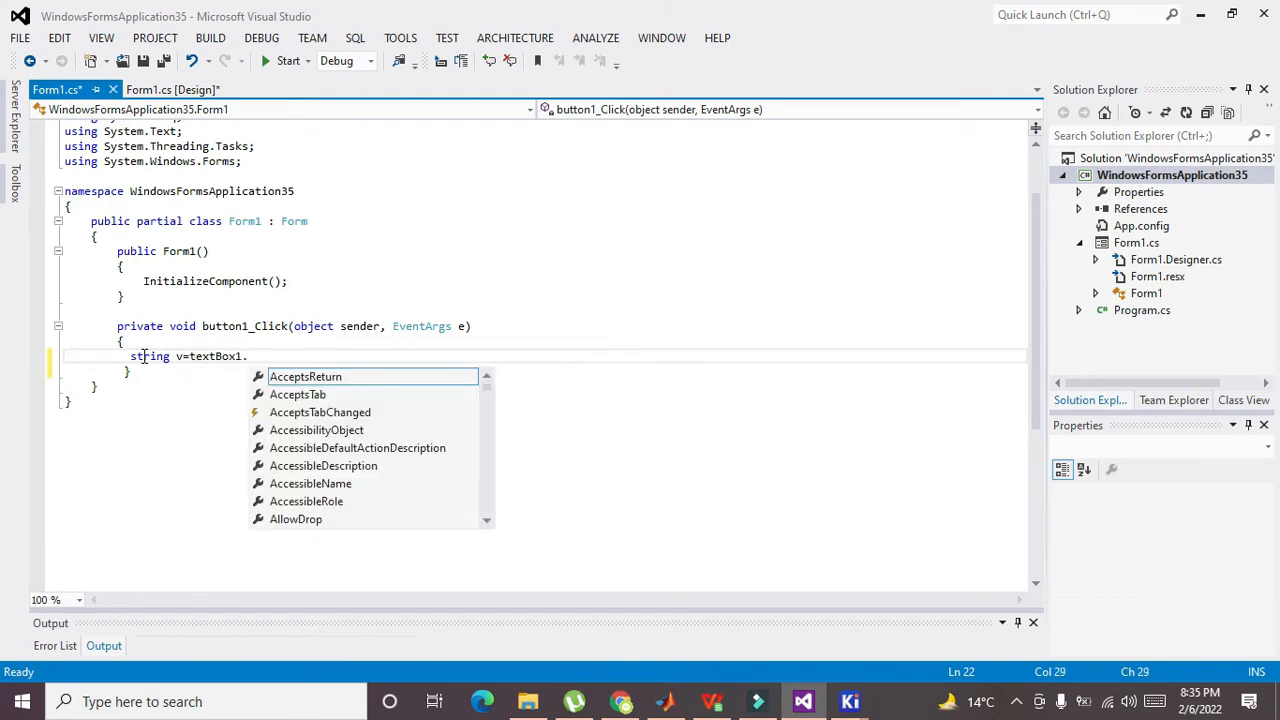
text(li)
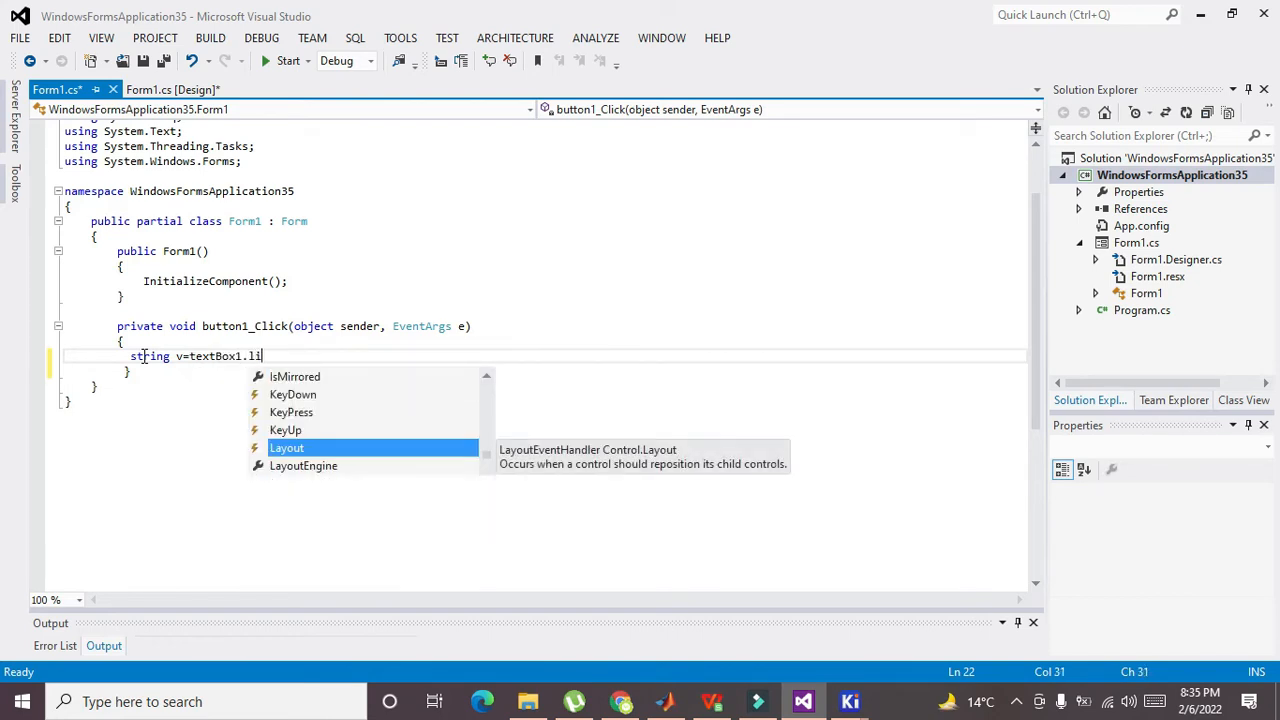
text(nes)
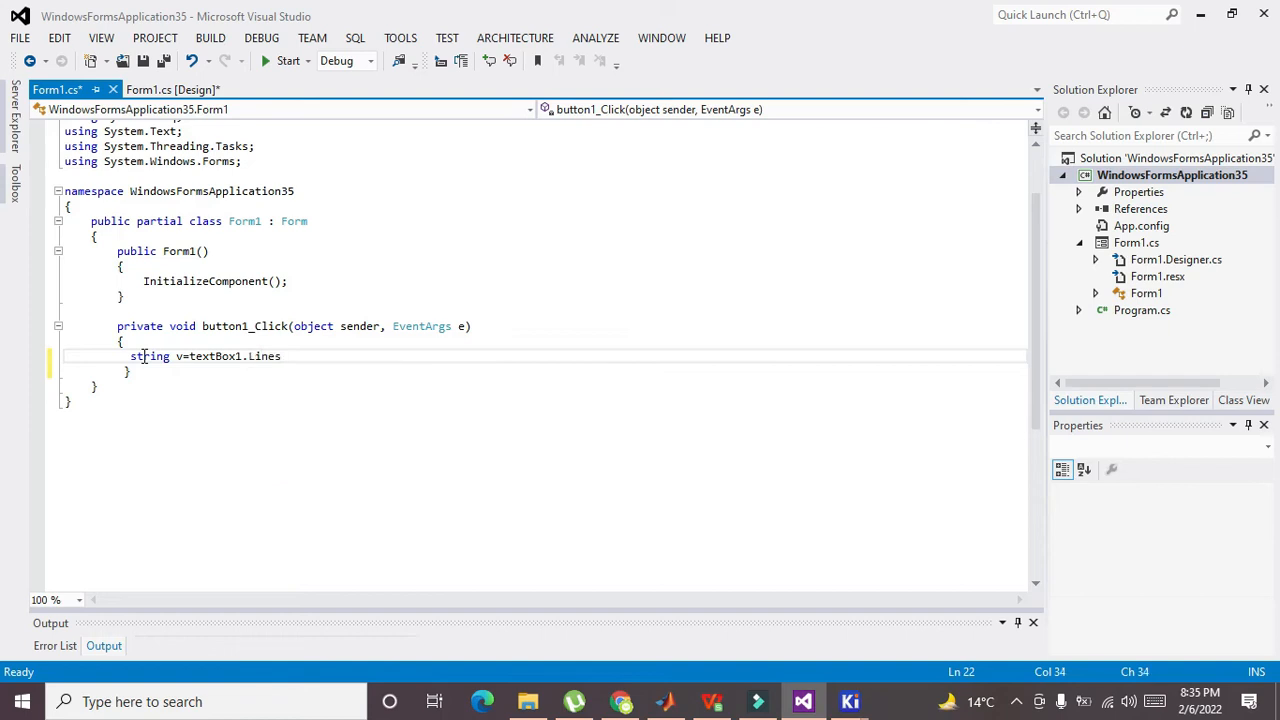
text([])
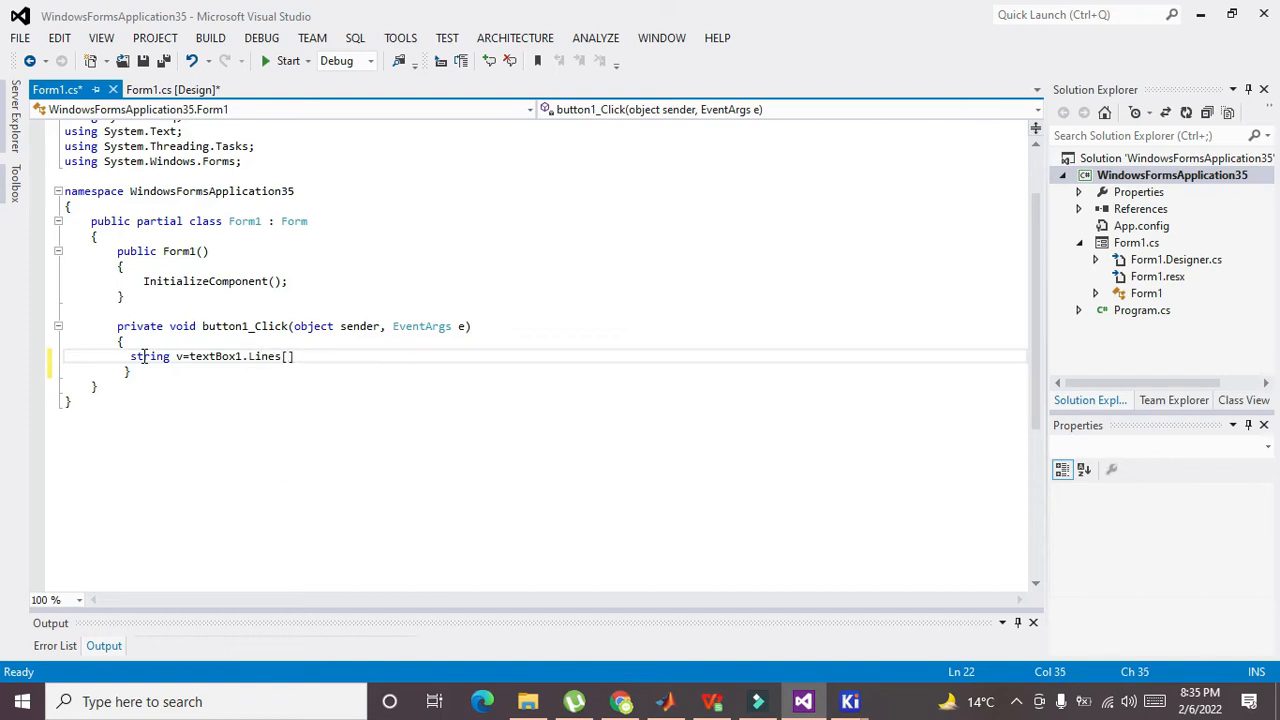
text(0];)
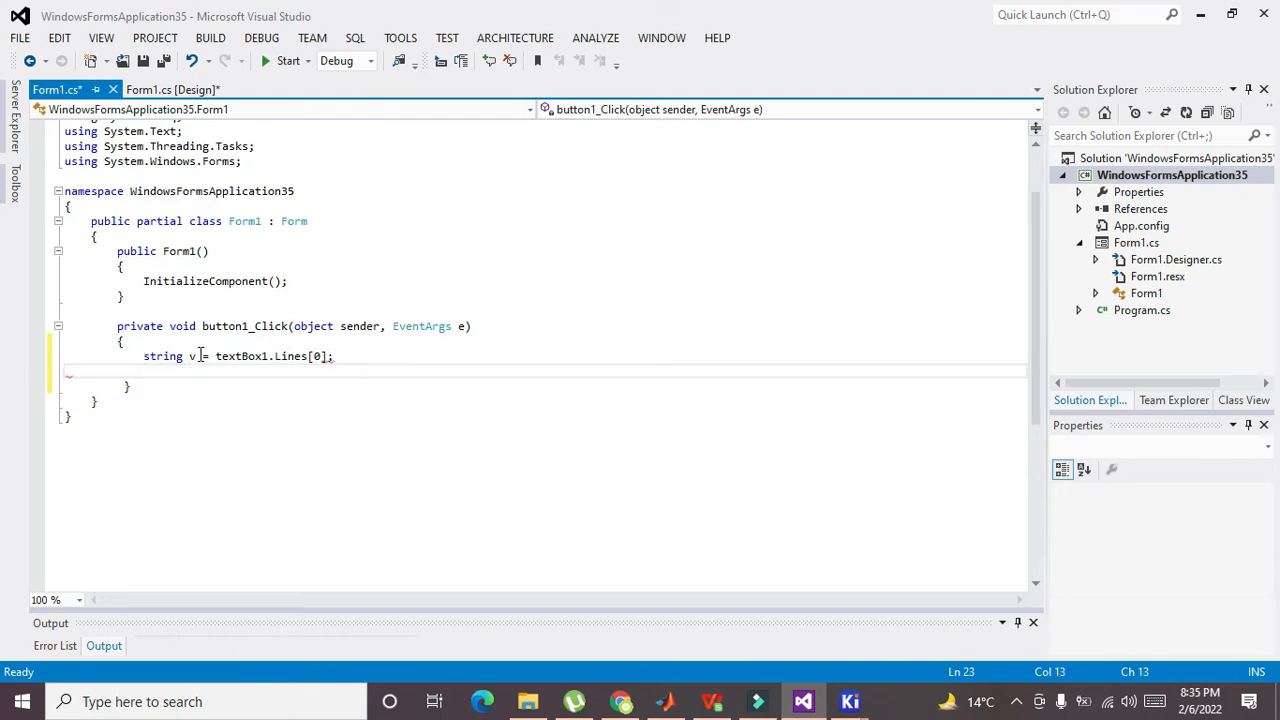
double_click(291, 356)
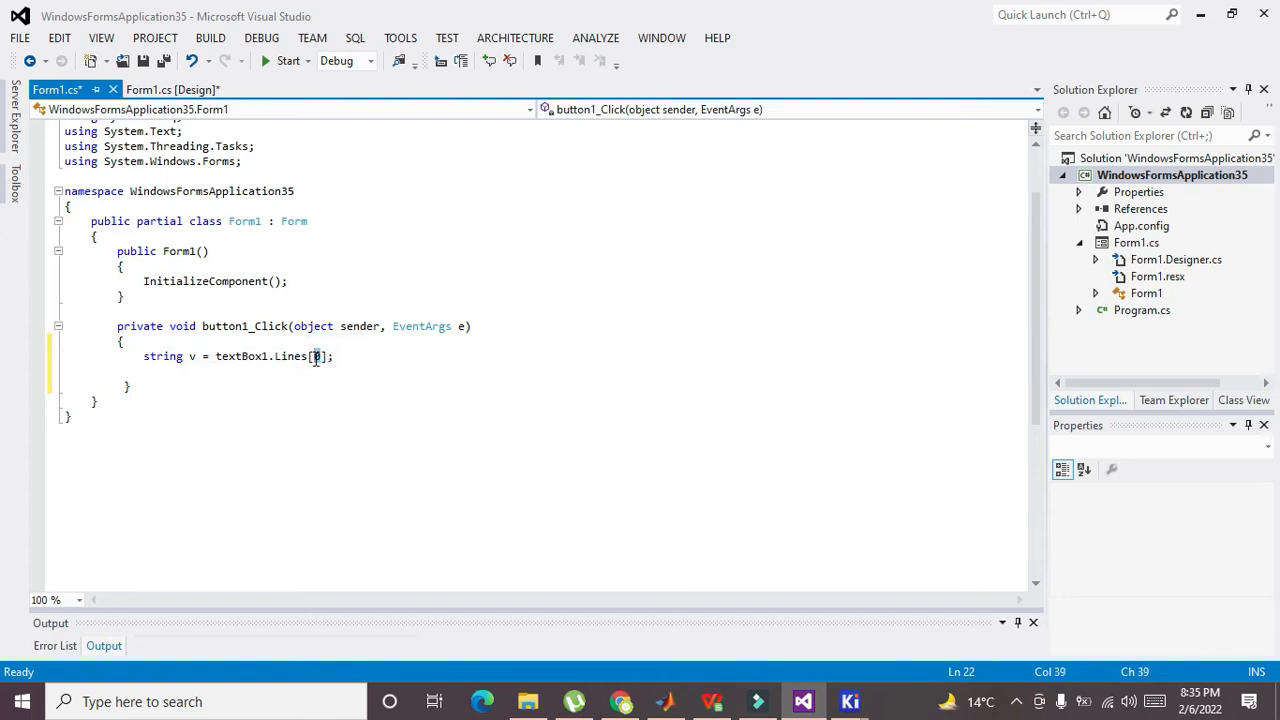
mouse_move(290, 356)
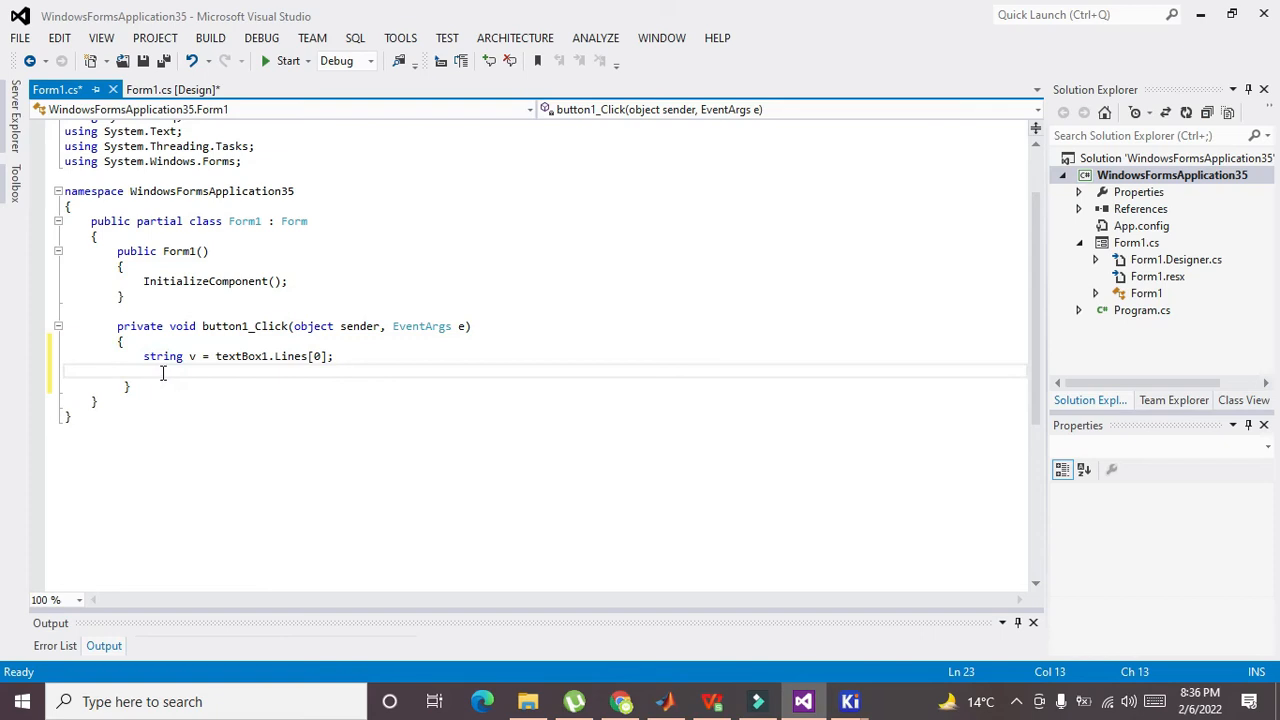
Step: Add Console.Write(v); after the assignment in button1_Click
text(Co)
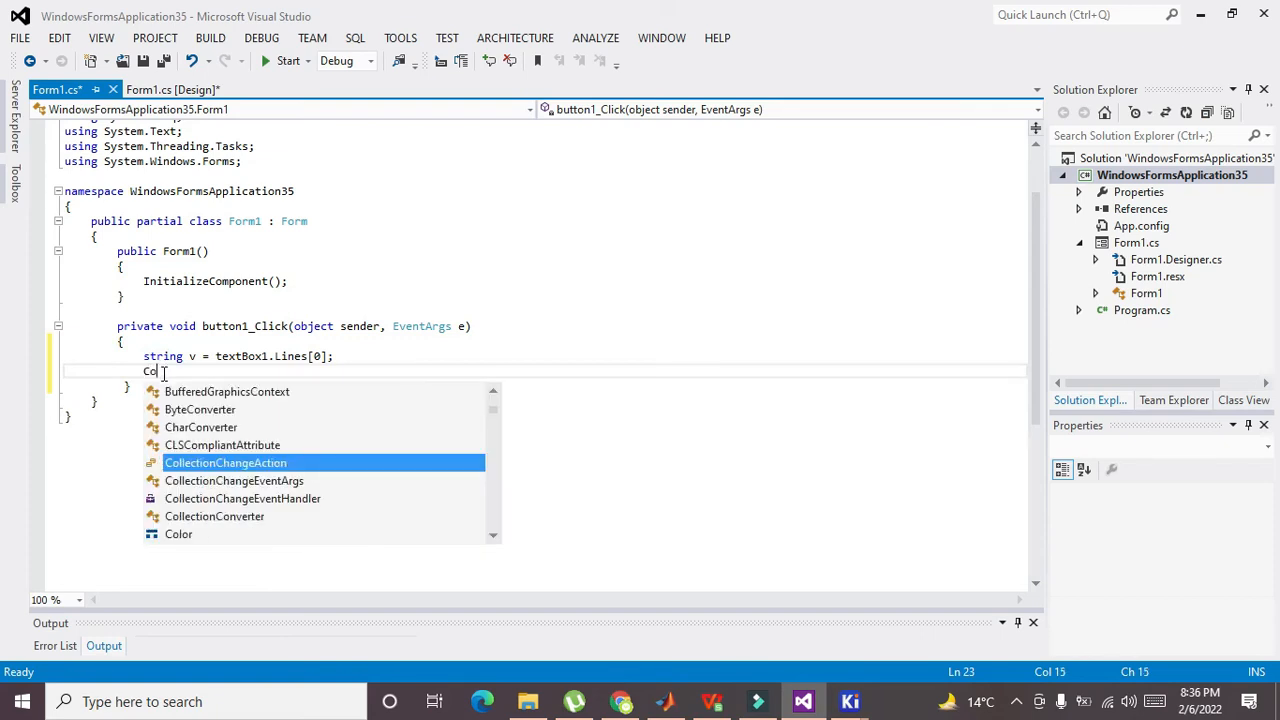
text(nsole.Write)
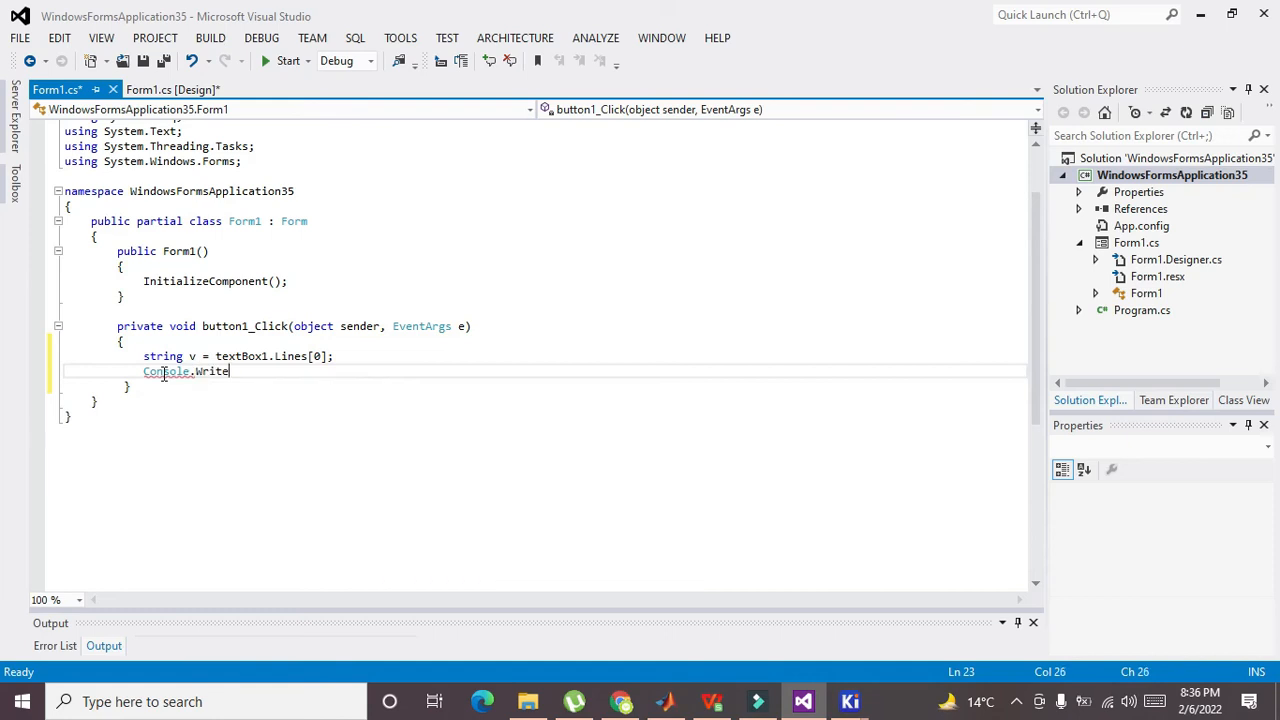
text(();)
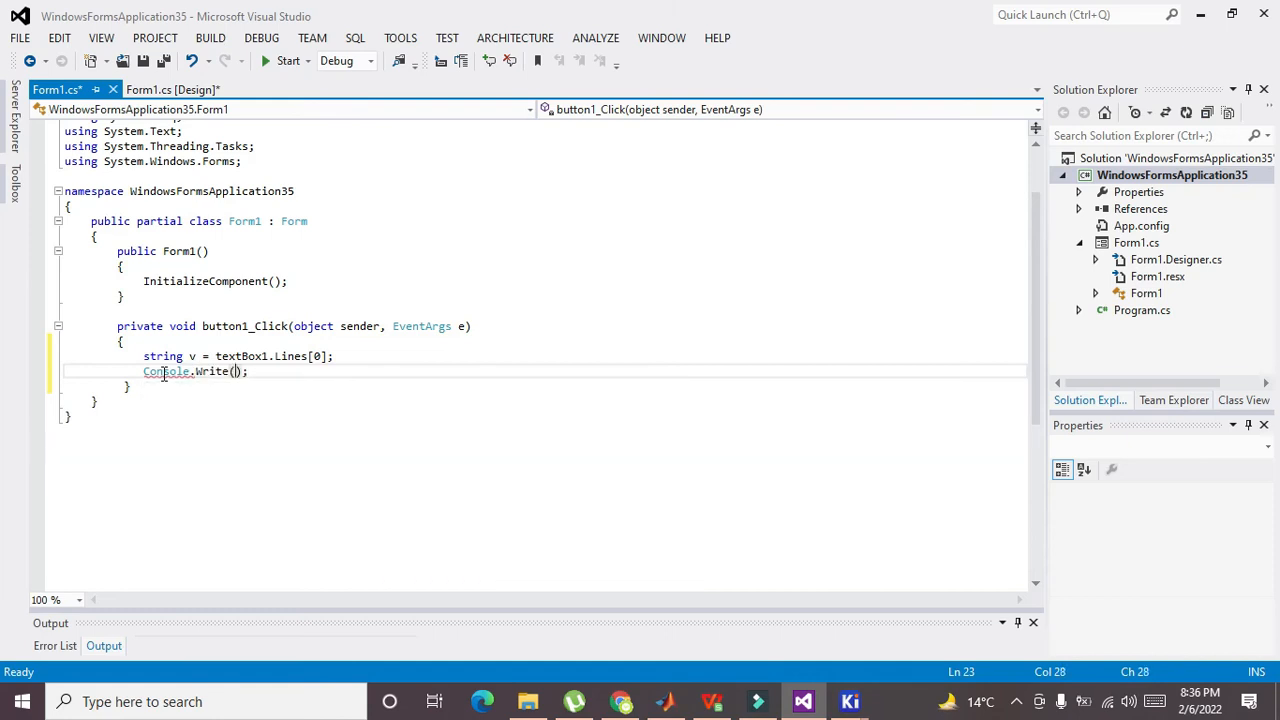
text(v)
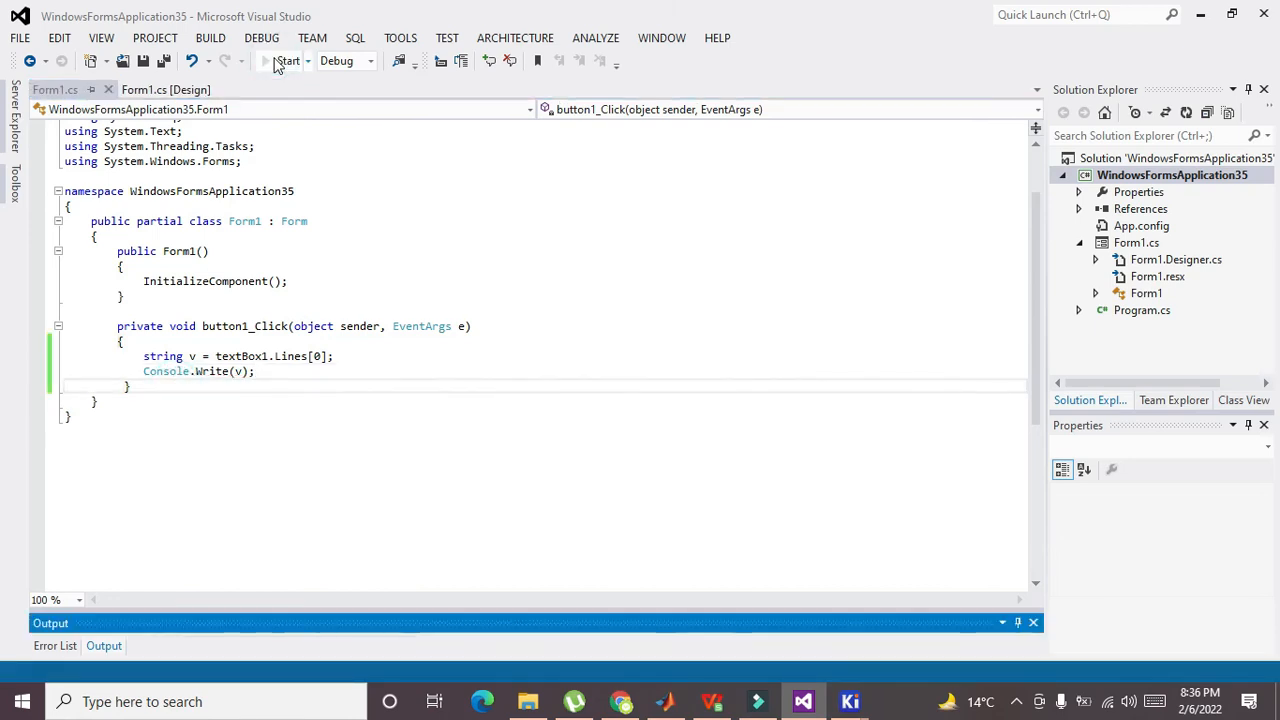
Step: Run the app and click button1 to print 'Our country' to Output
click(286, 61)
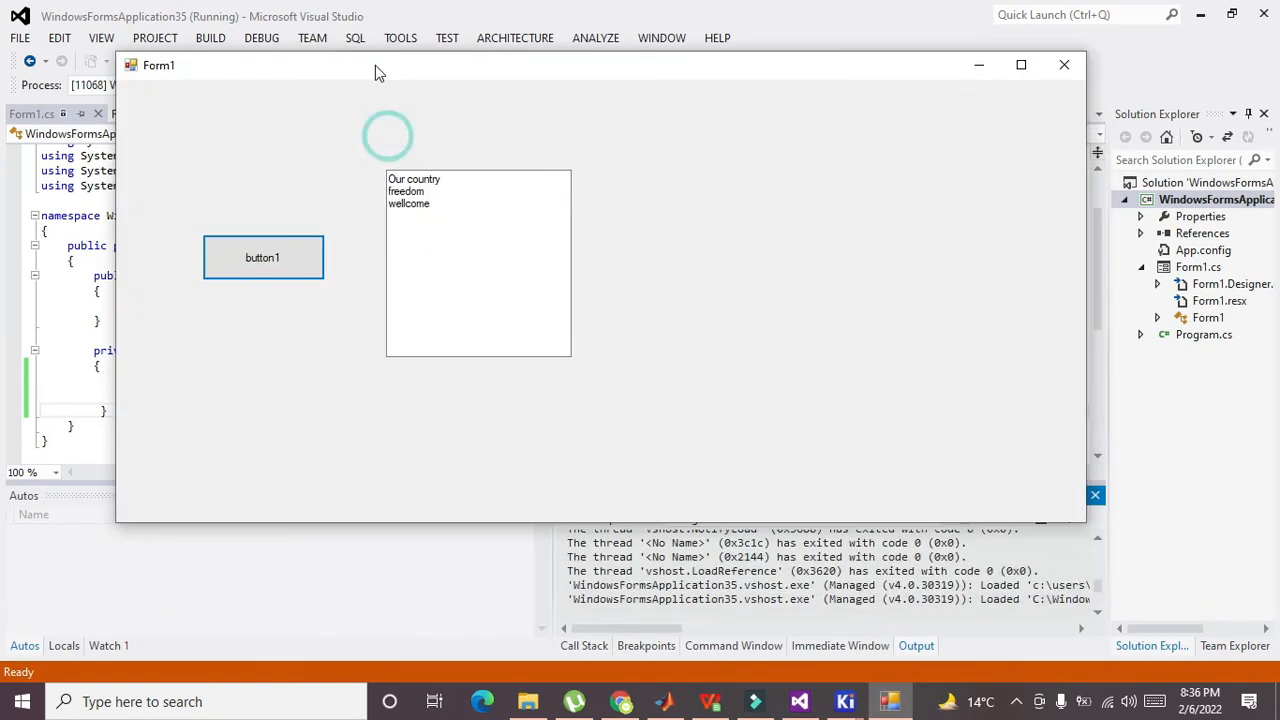
click(262, 257)
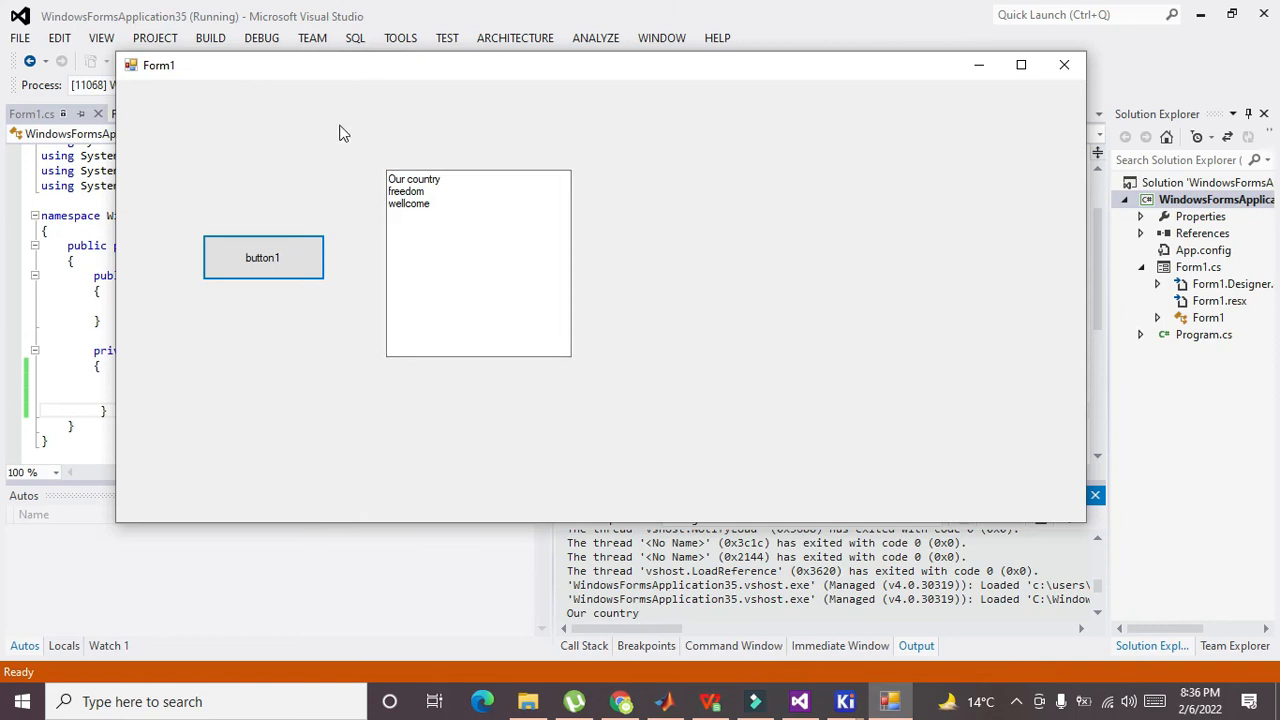
click(263, 257)
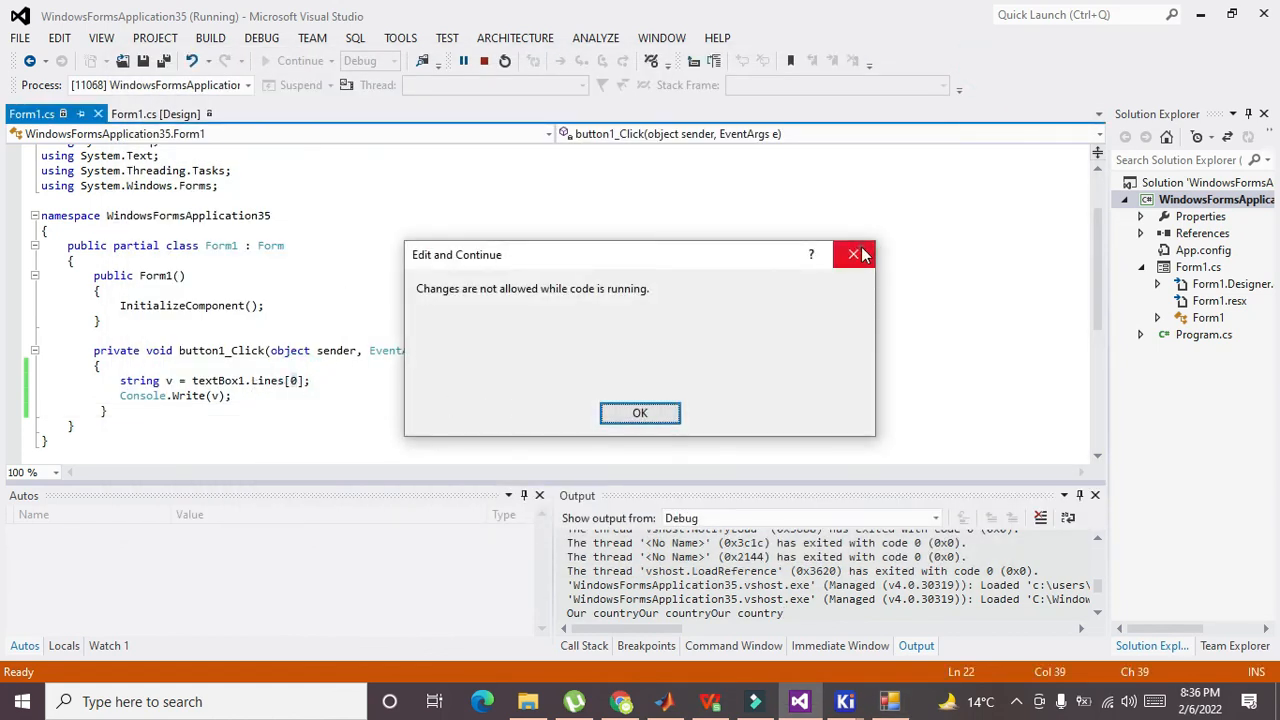
Step: Dismiss the Edit and Continue notice and rerun the app reading Lines[2]
click(640, 413)
text(2)
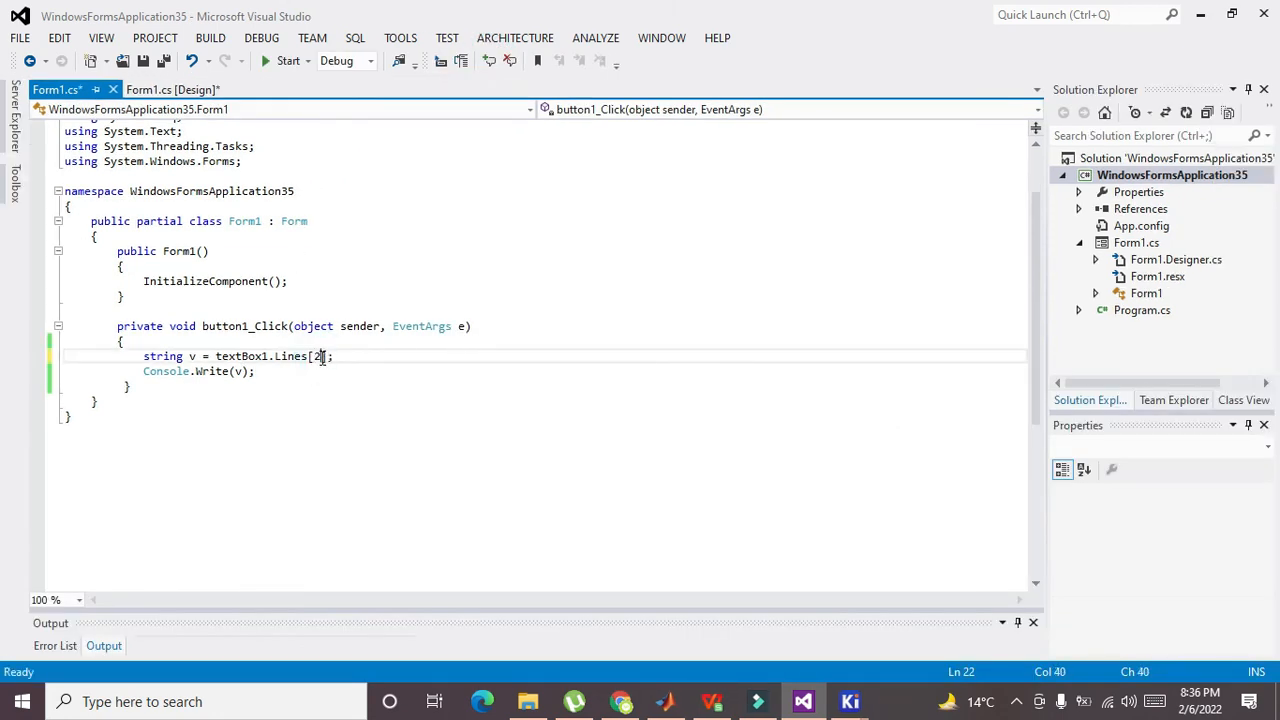
click(290, 60)
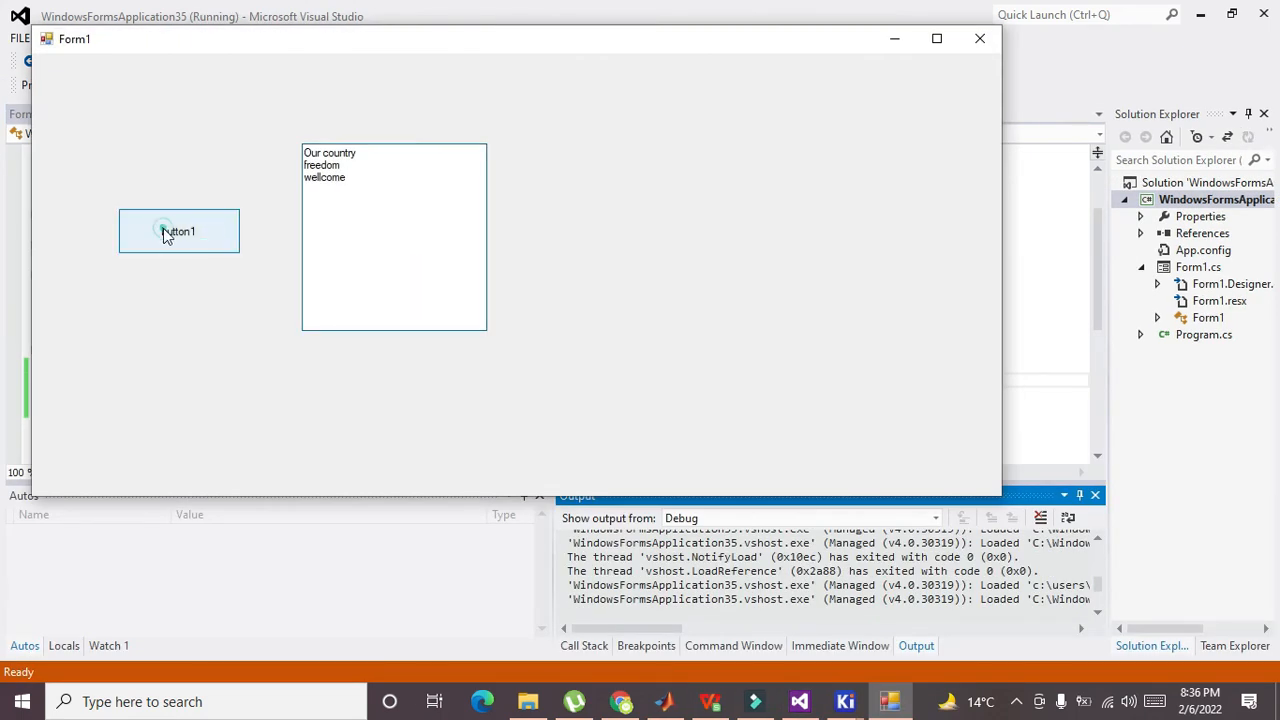
Step: Click button1 repeatedly to print 'wellcome' to the Output
click(166, 227)
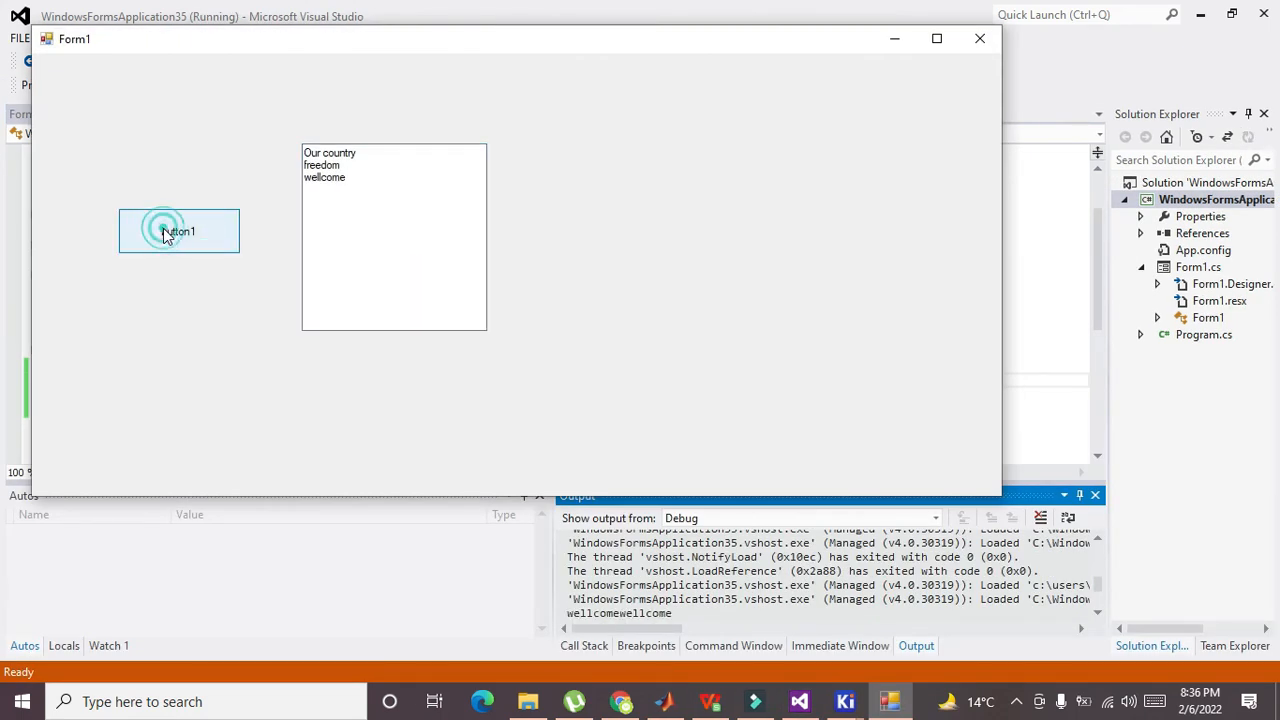
click(178, 231)
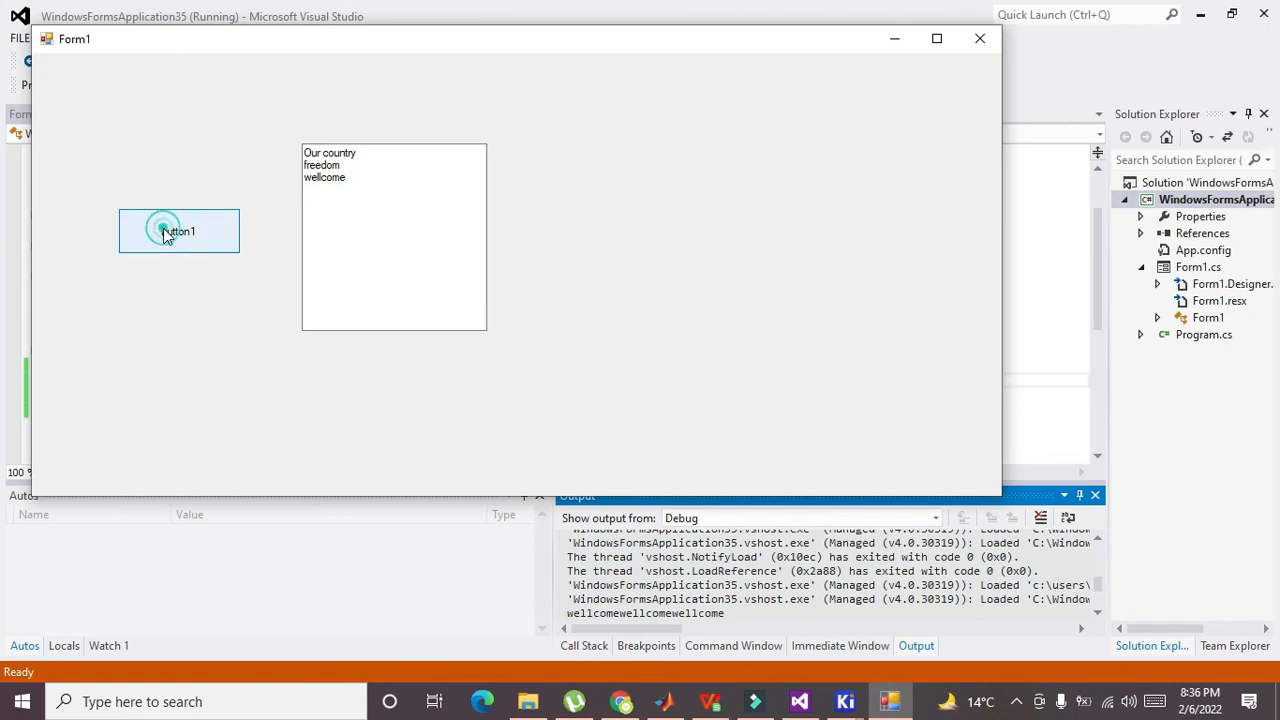
click(178, 231)
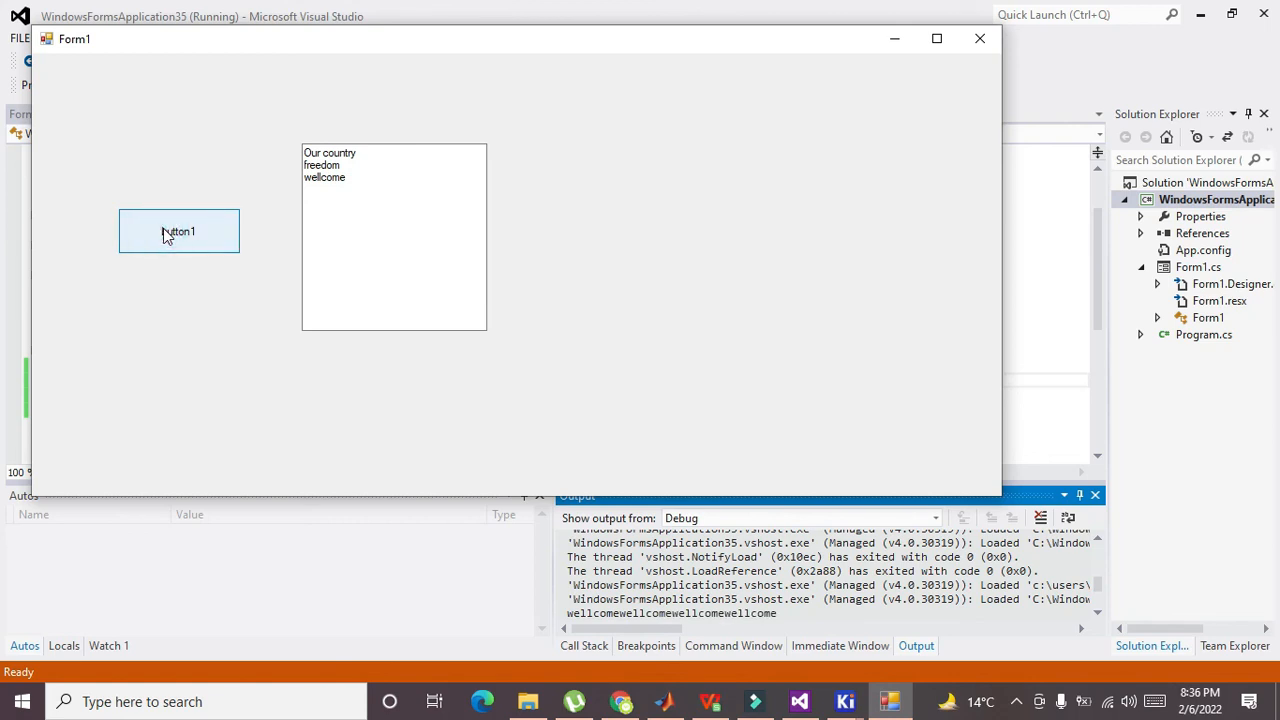
Step: Close Form1, stop debugging, and return to the Form1 designer
click(178, 231)
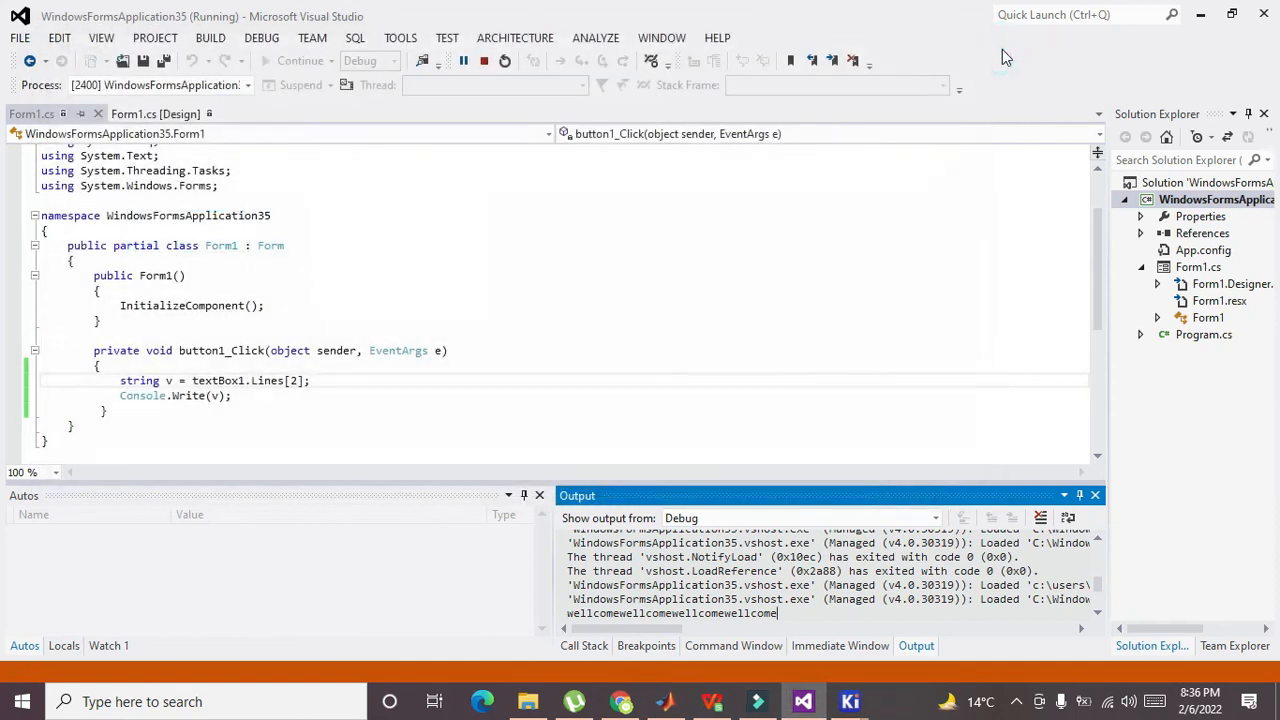
click(489, 61)
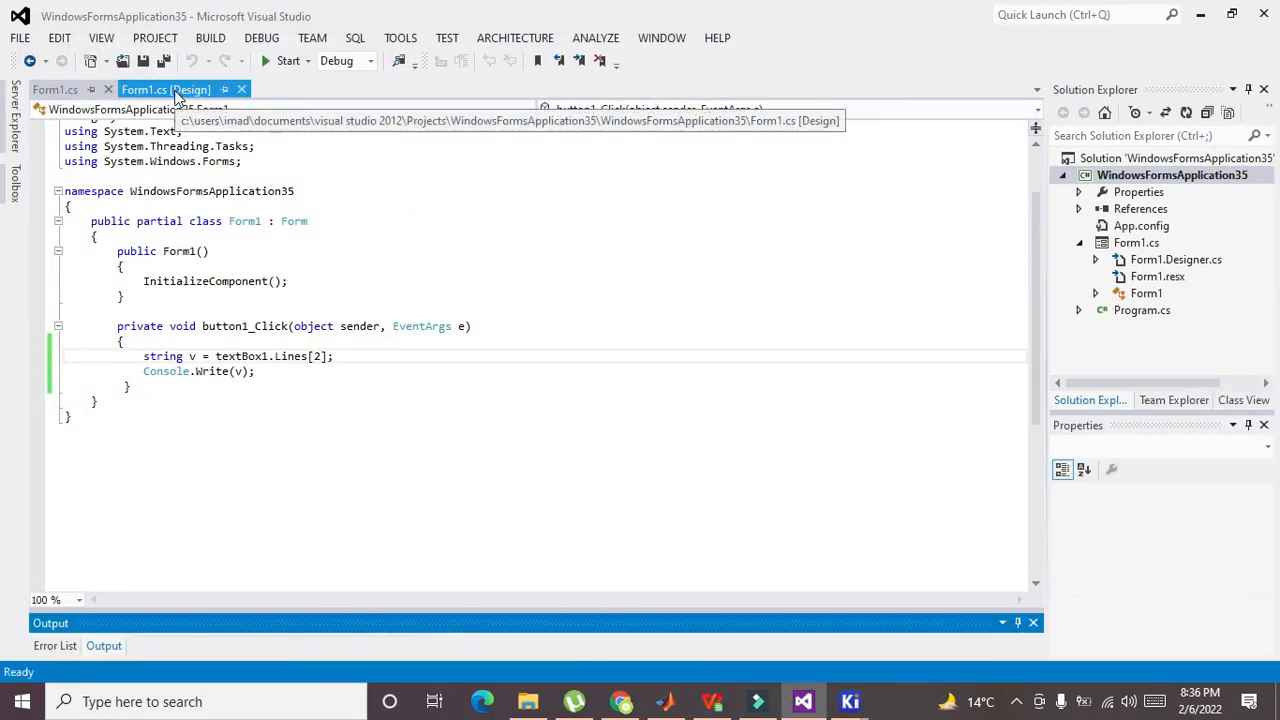
click(167, 89)
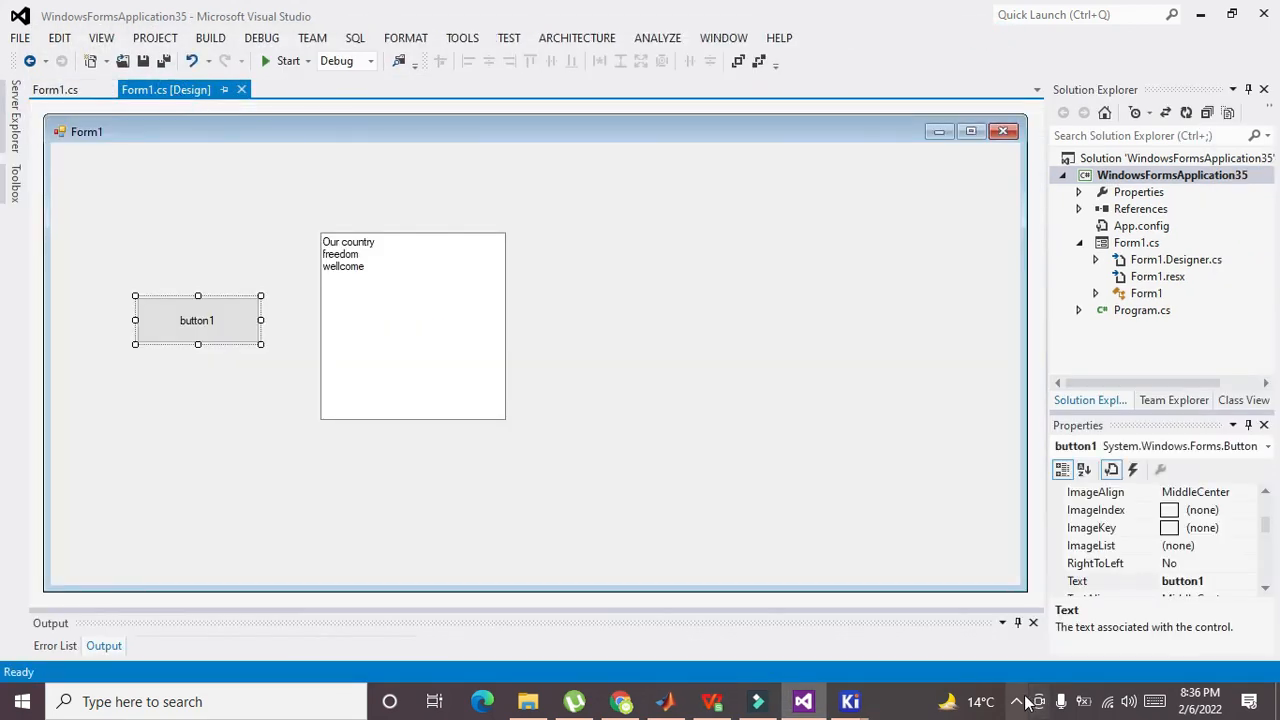
mouse_move(1023, 703)
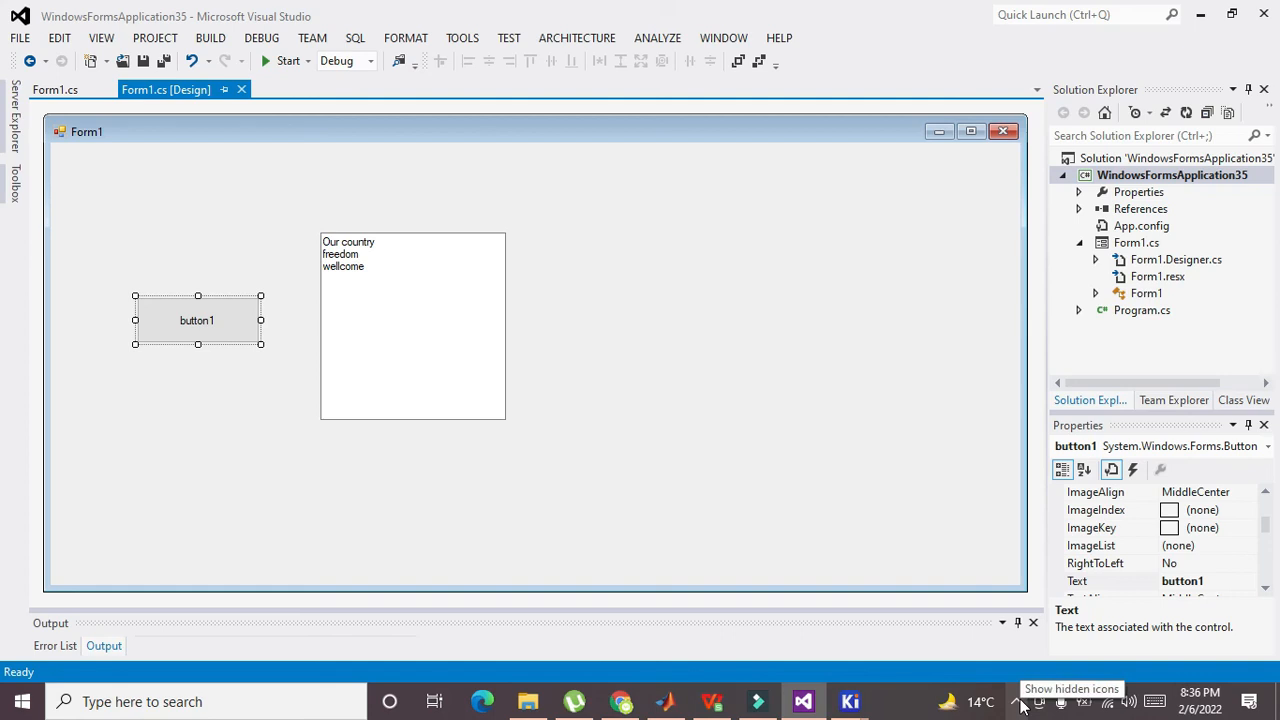